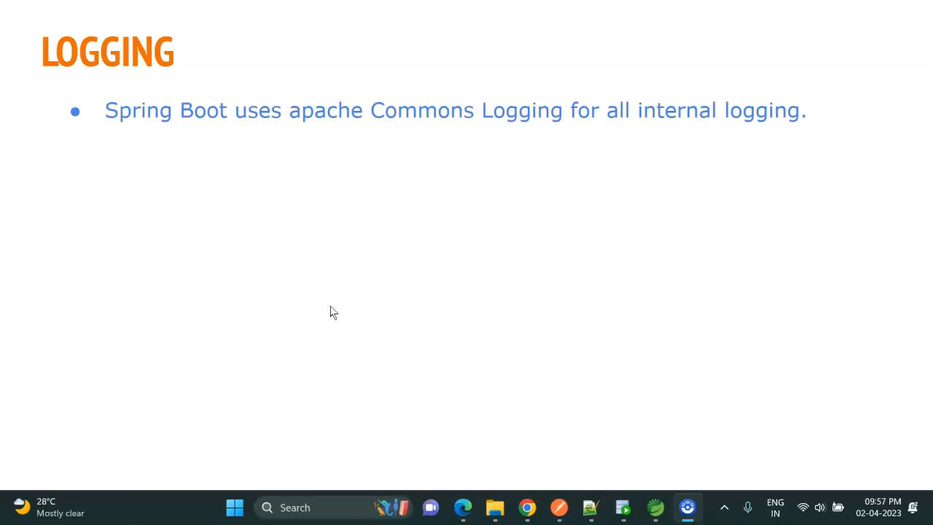
pyautogui.moveTo(339, 409)
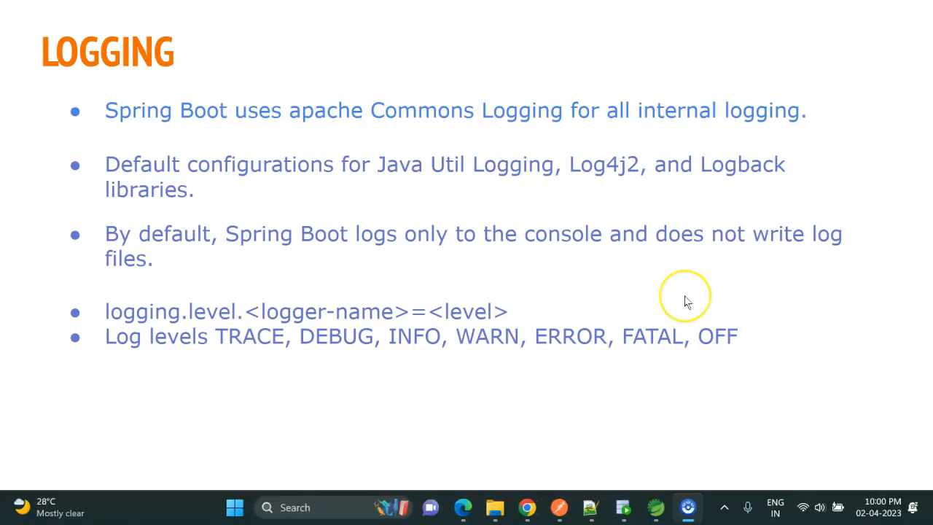
pyautogui.click(687, 506)
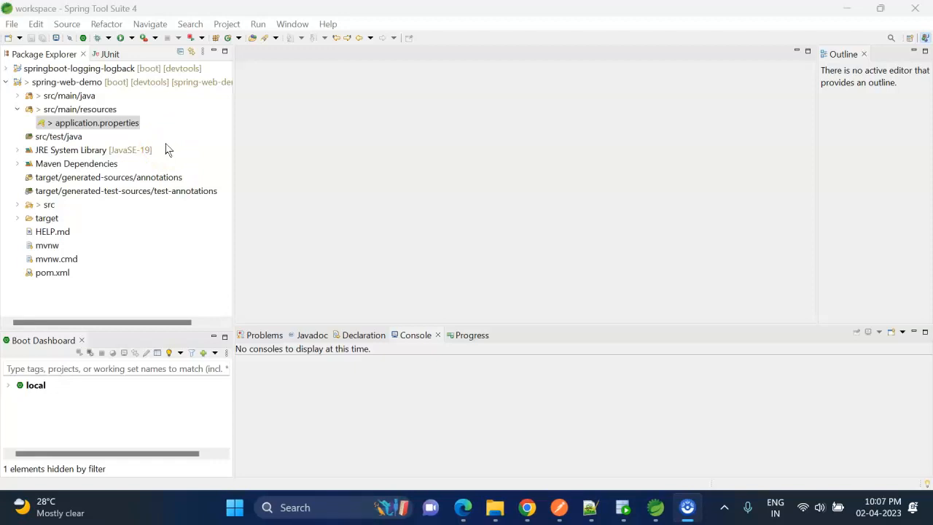
# Step: Open application.properties from Package Explorer in the editor
pyautogui.click(97, 123)
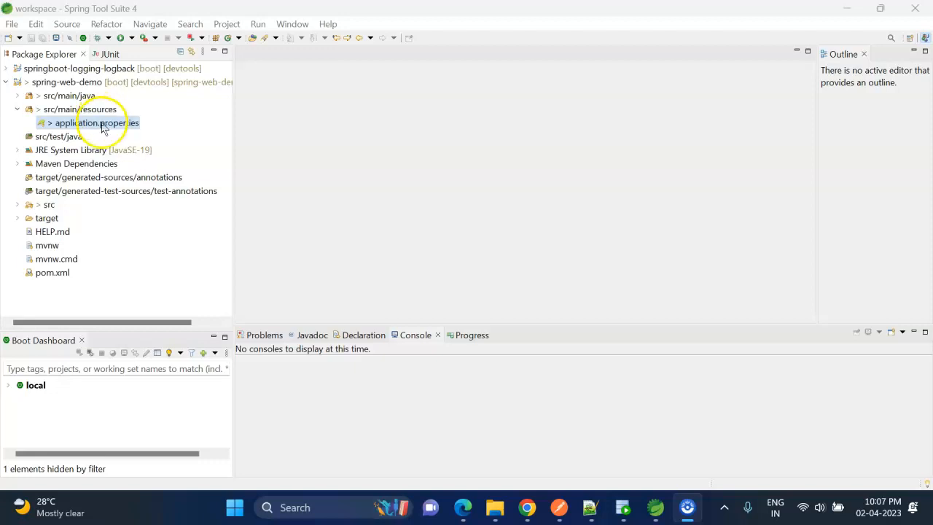
pyautogui.doubleClick(95, 123)
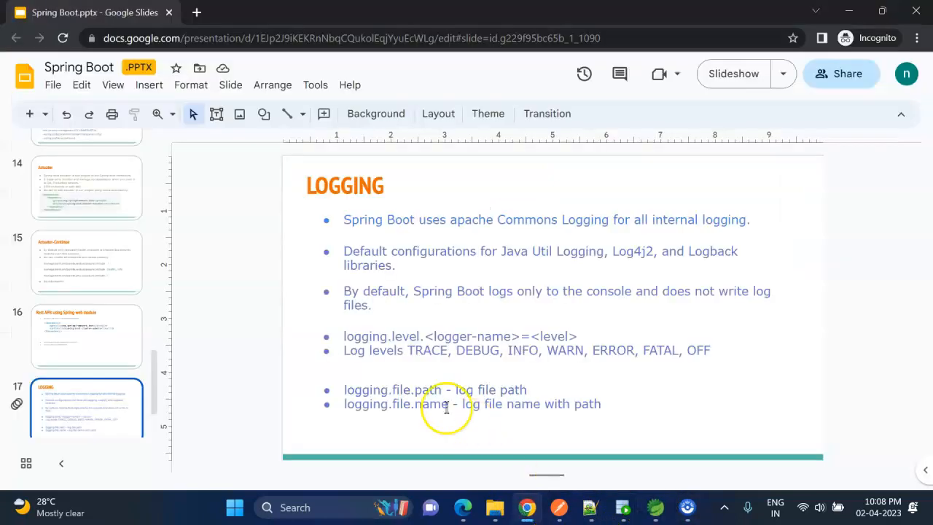
pyautogui.doubleClick(523, 351)
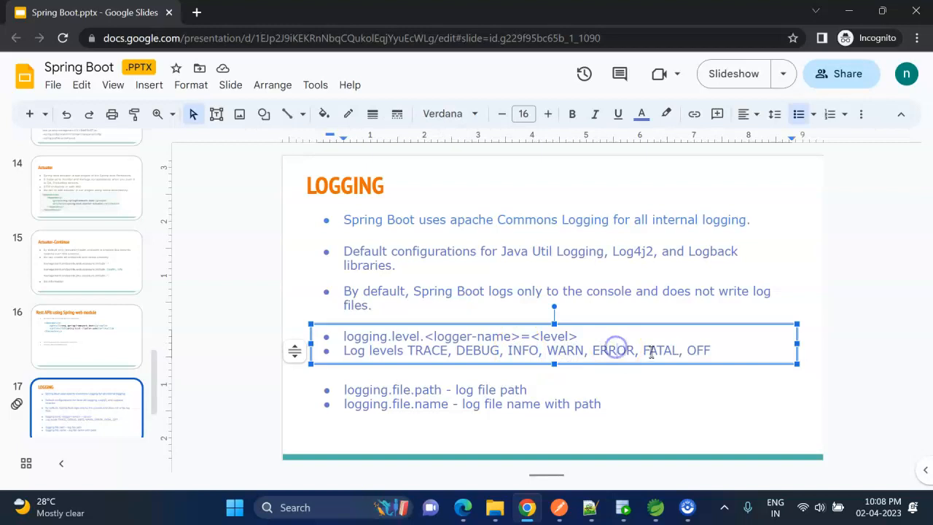
pyautogui.moveTo(532, 336)
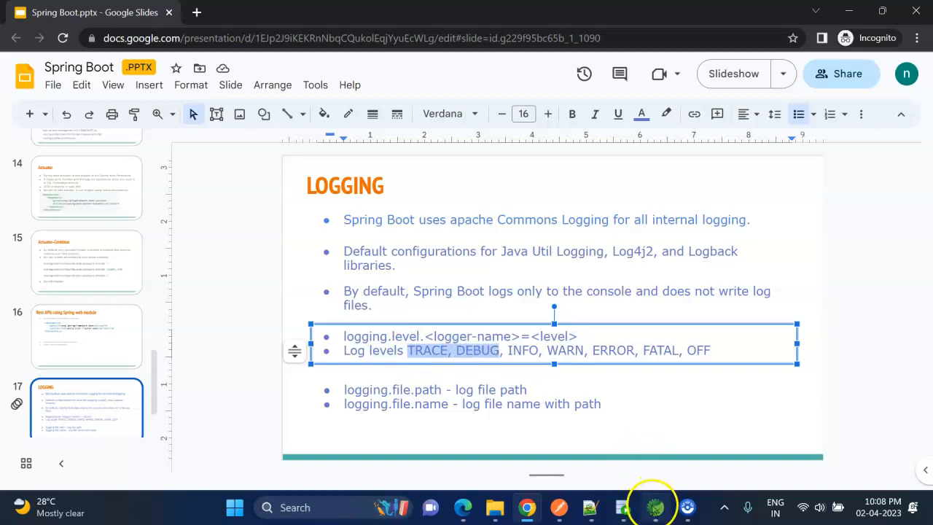
# Step: Launch spring-web-demo with Run As > Spring Boot App and view myapp.log output
pyautogui.click(655, 507)
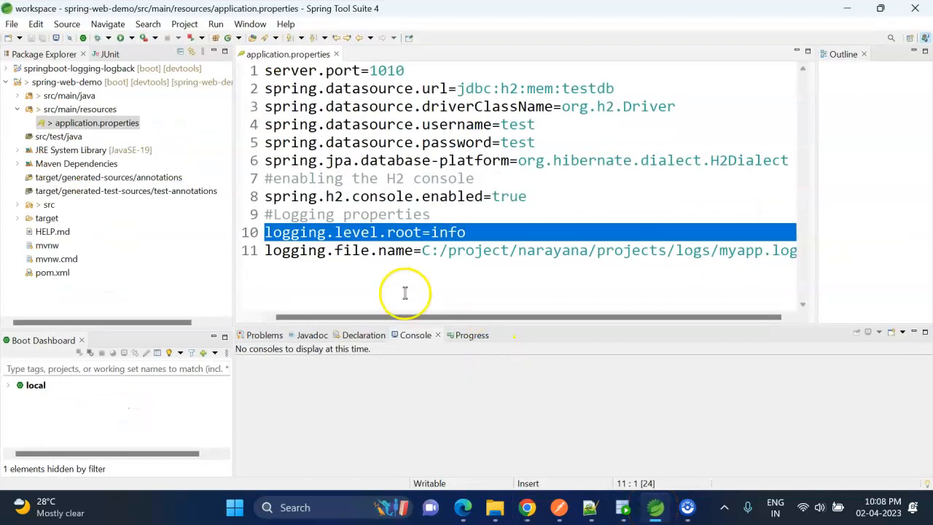
pyautogui.click(124, 82)
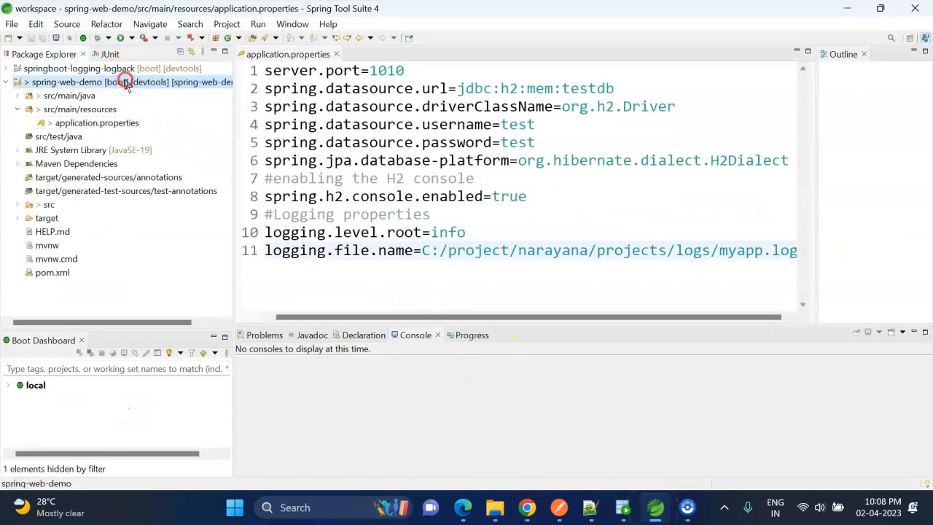
pyautogui.rightClick(124, 82)
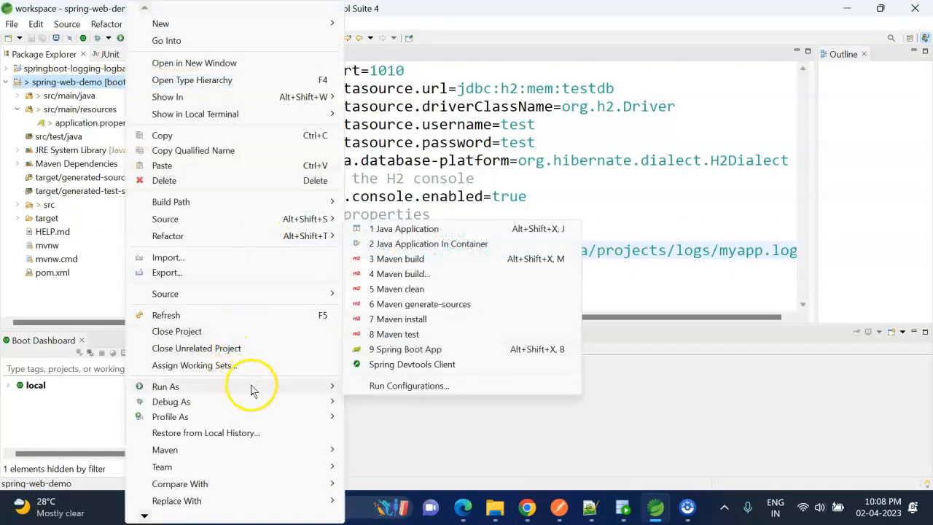
pyautogui.click(405, 349)
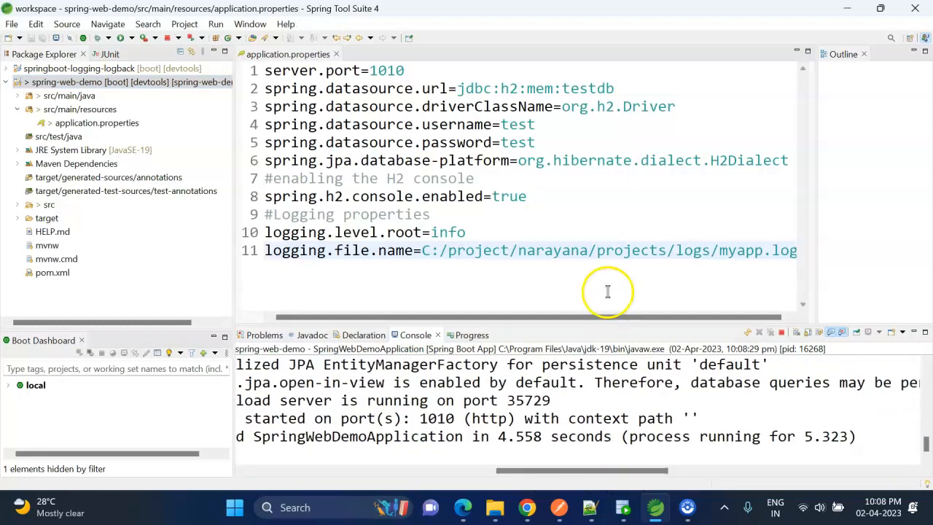
pyautogui.click(401, 250)
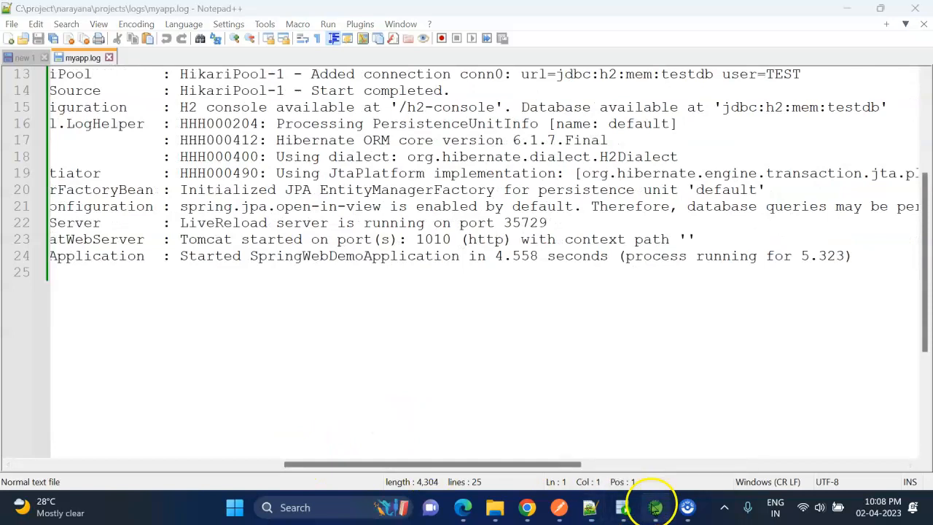
# Step: Copy the logging.file.path line from the notes to replace logging.file.name
pyautogui.click(655, 507)
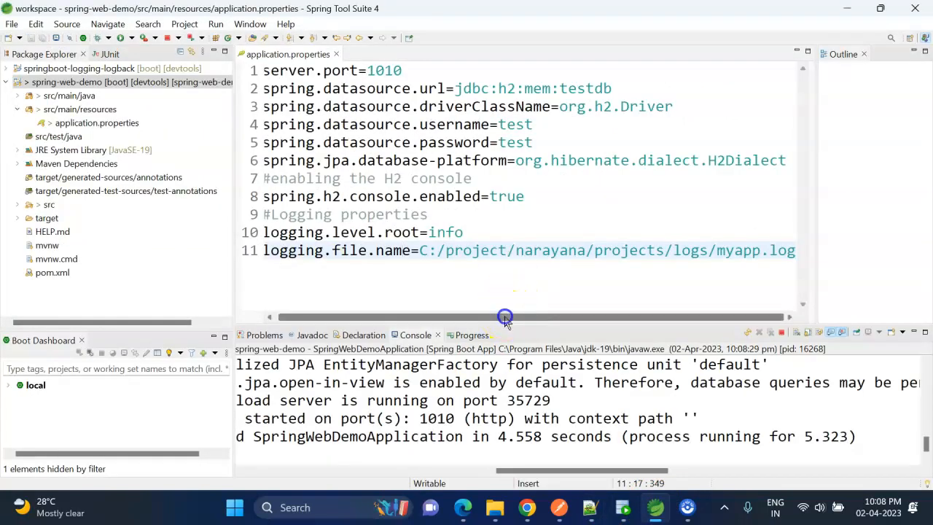
pyautogui.click(589, 507)
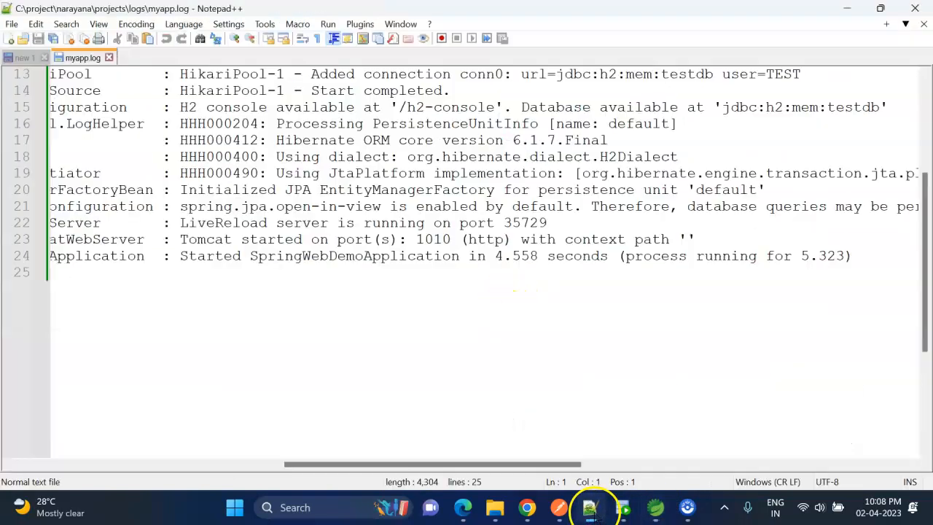
pyautogui.click(25, 57)
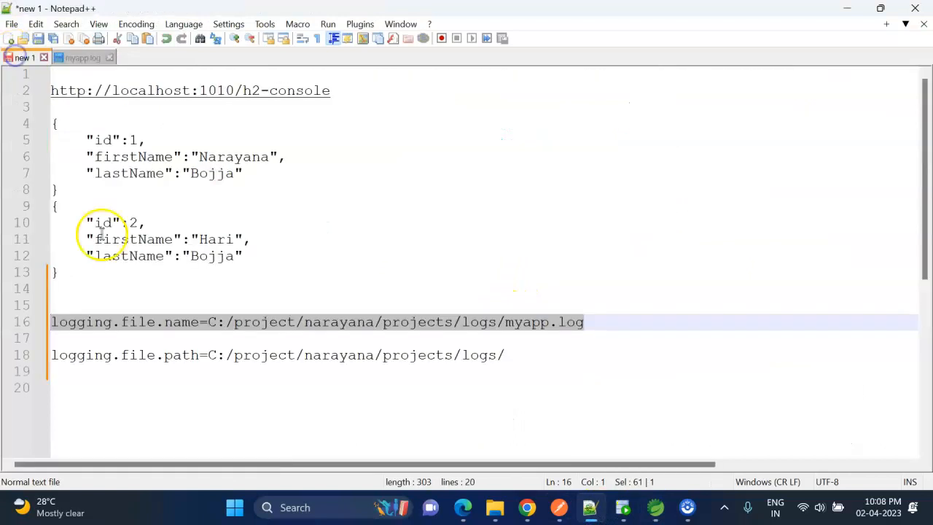
pyautogui.doubleClick(181, 356)
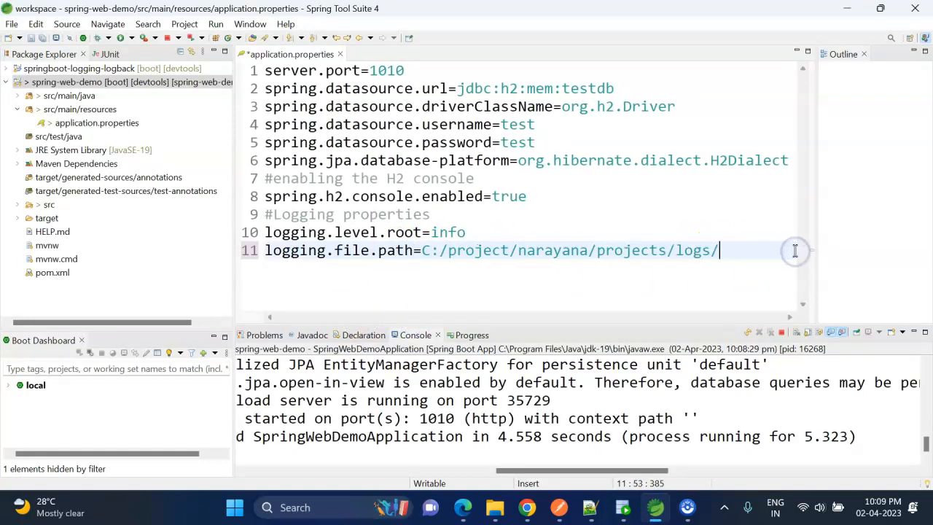
# Step: Save application.properties so DevTools restarts the app using logging.file.path
pyautogui.press('ctrl+s')
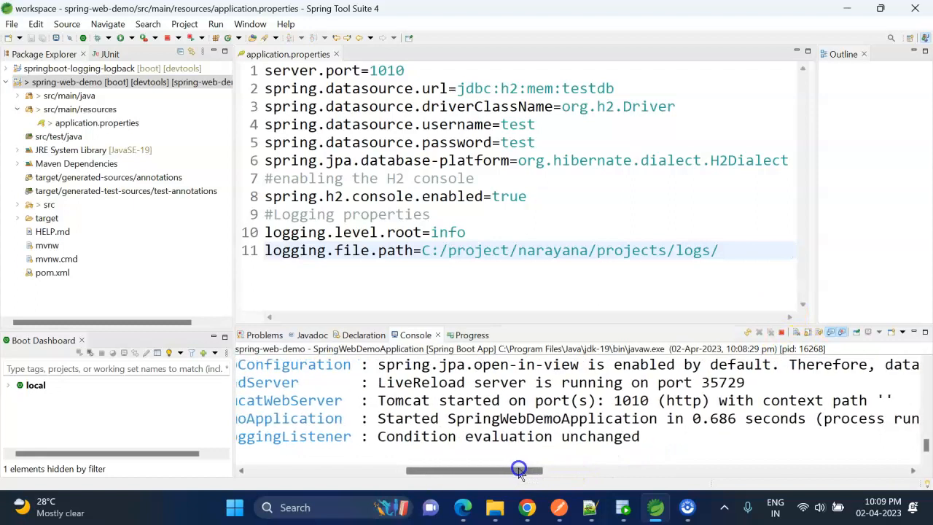
pyautogui.moveTo(517, 470); pyautogui.dragTo(565, 461)
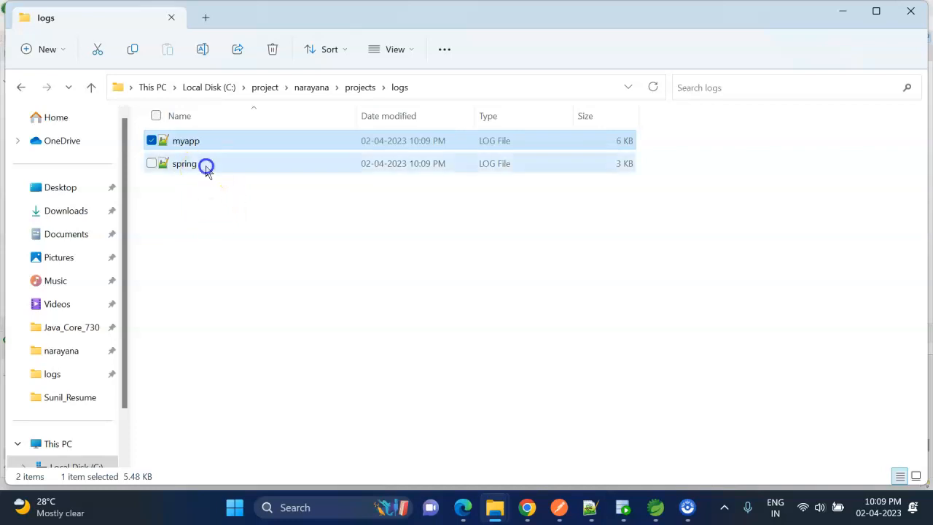
# Step: Open spring.log in C:\project\narayana\projects\logs
pyautogui.doubleClick(185, 163)
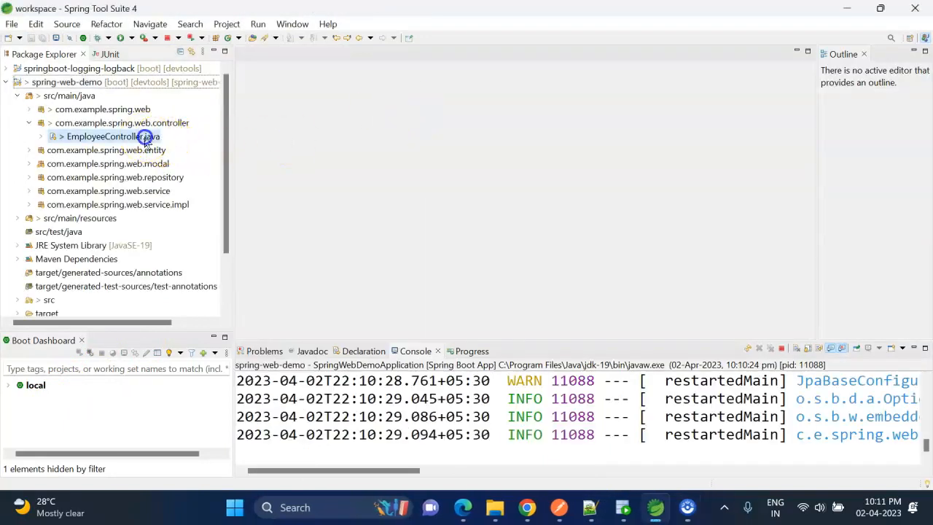
pyautogui.doubleClick(110, 137)
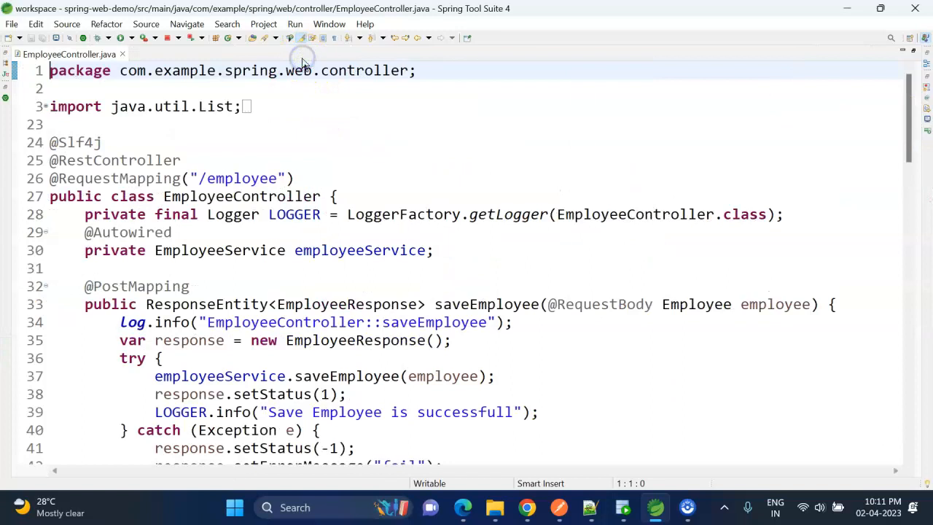
pyautogui.click(338, 197)
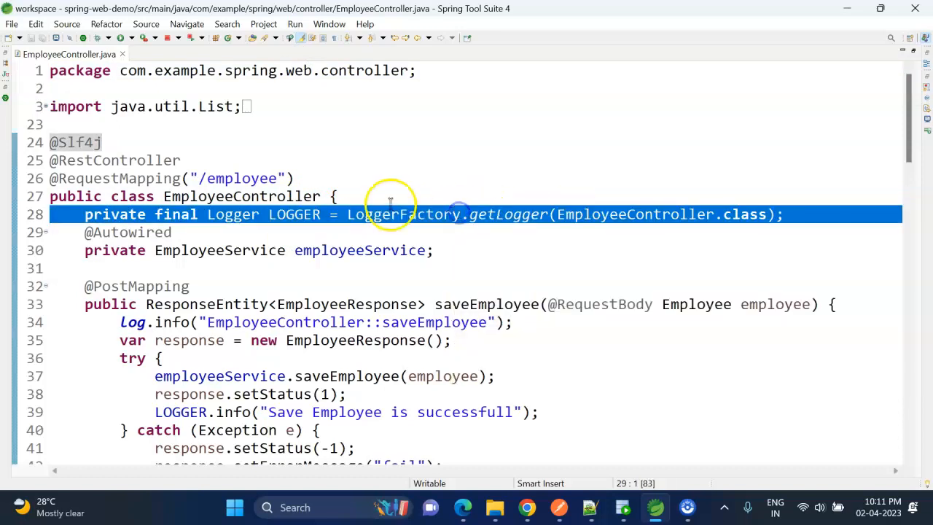
pyautogui.click(337, 196)
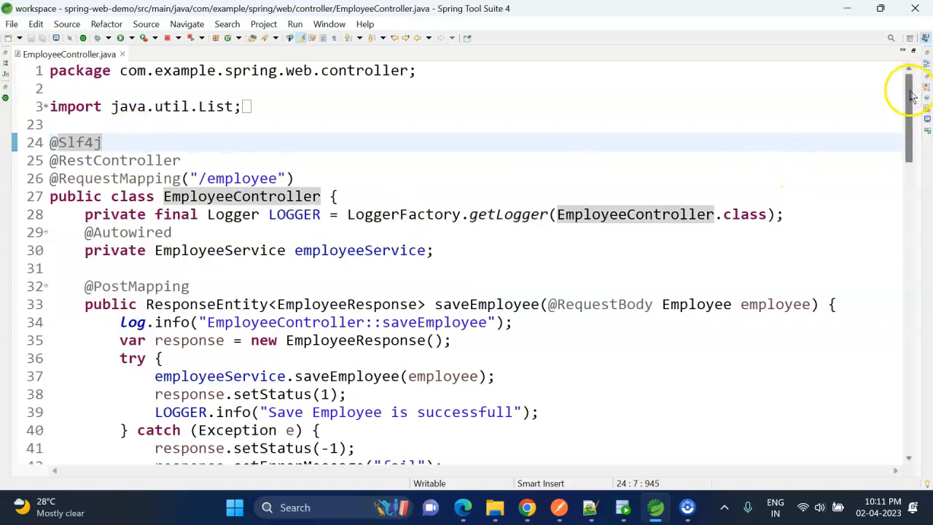
pyautogui.doubleClick(485, 181)
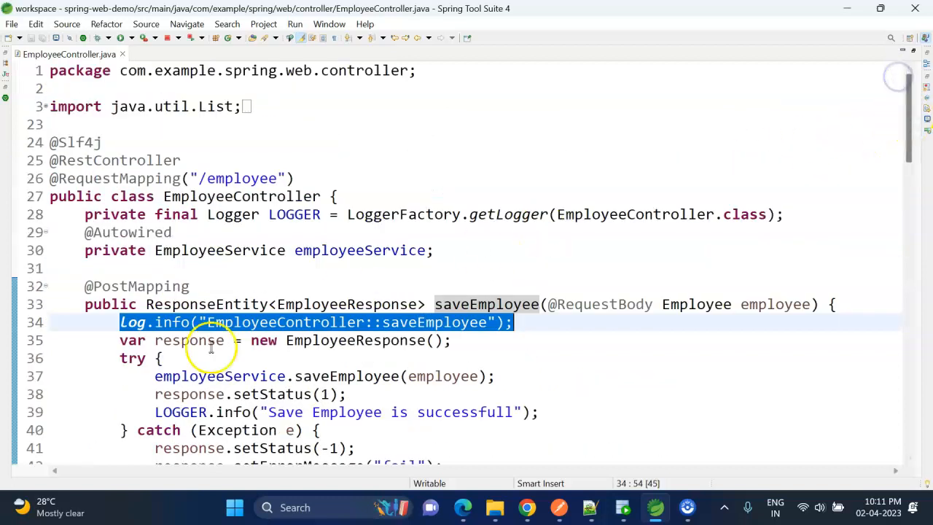
pyautogui.doubleClick(133, 323)
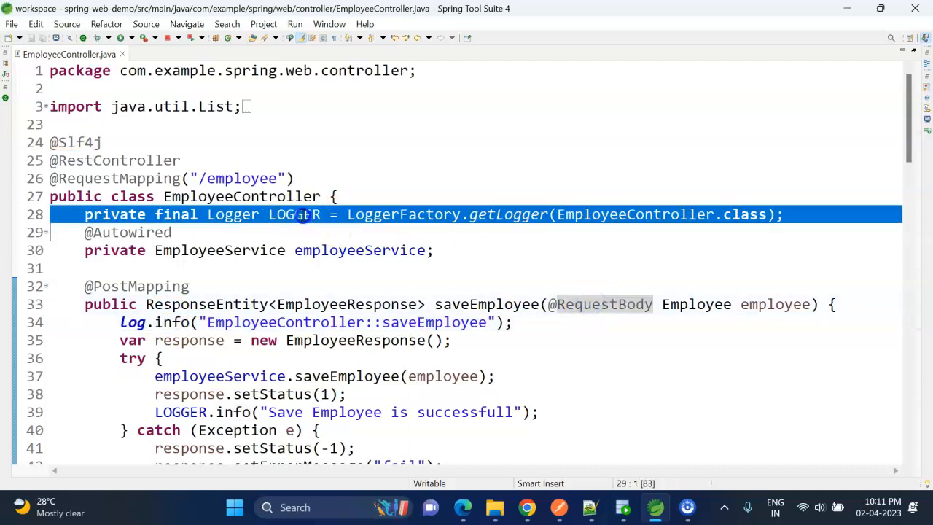
pyautogui.doubleClick(293, 214)
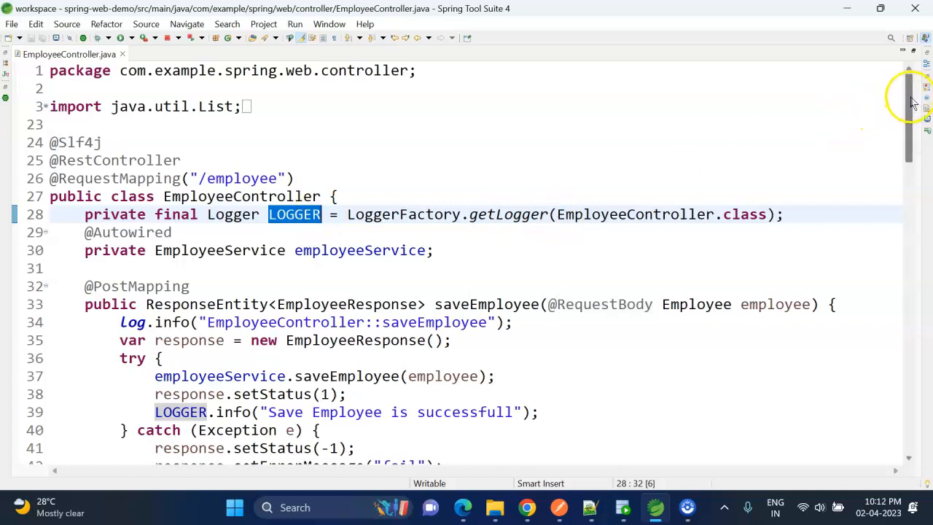
pyautogui.scroll(-3)
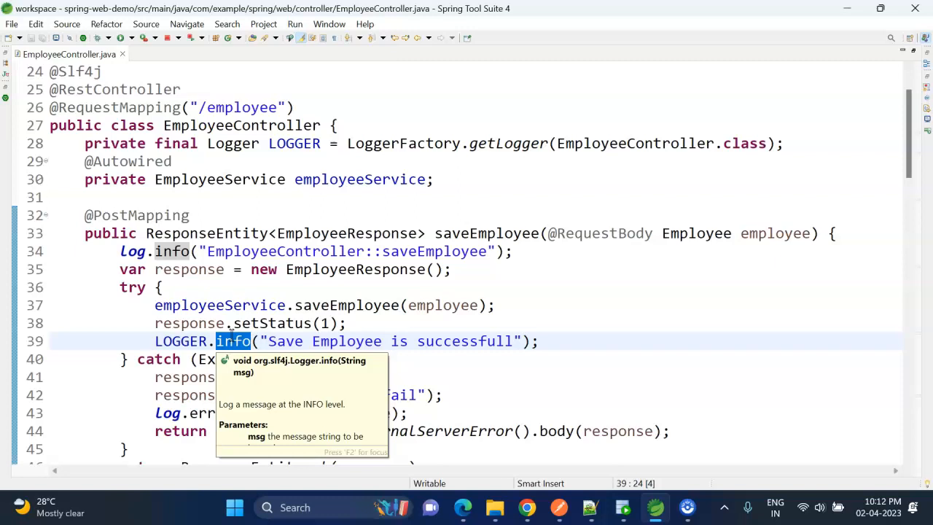
# Step: Send the employee-save POST request, then bring up spring.log in Notepad++
pyautogui.click(226, 290)
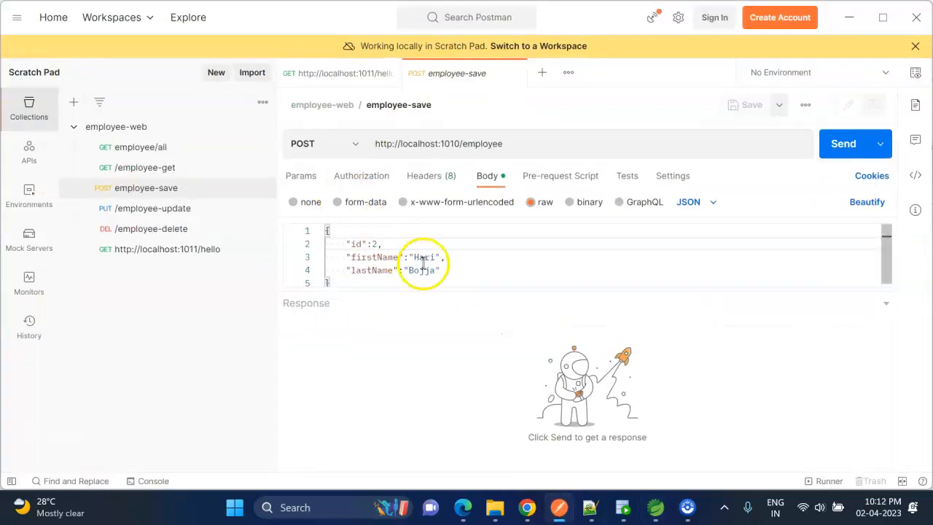
pyautogui.click(844, 144)
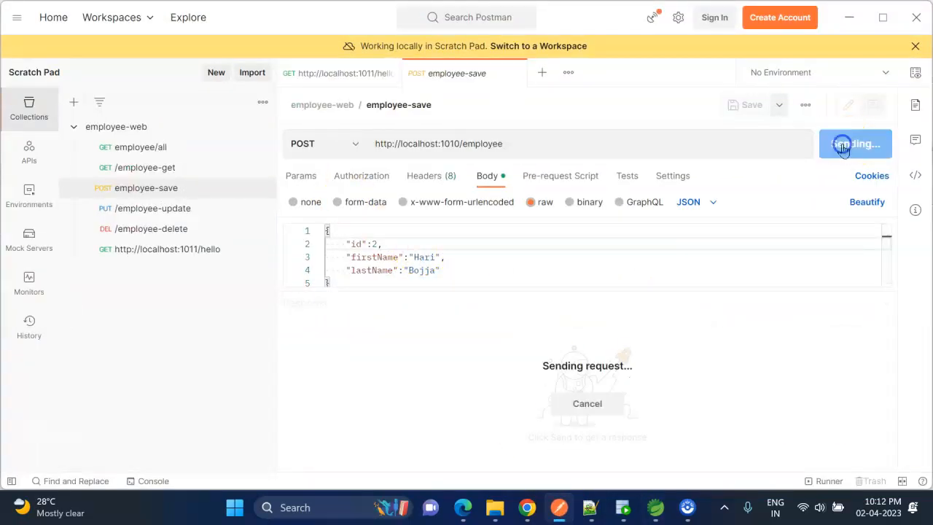
pyautogui.click(848, 144)
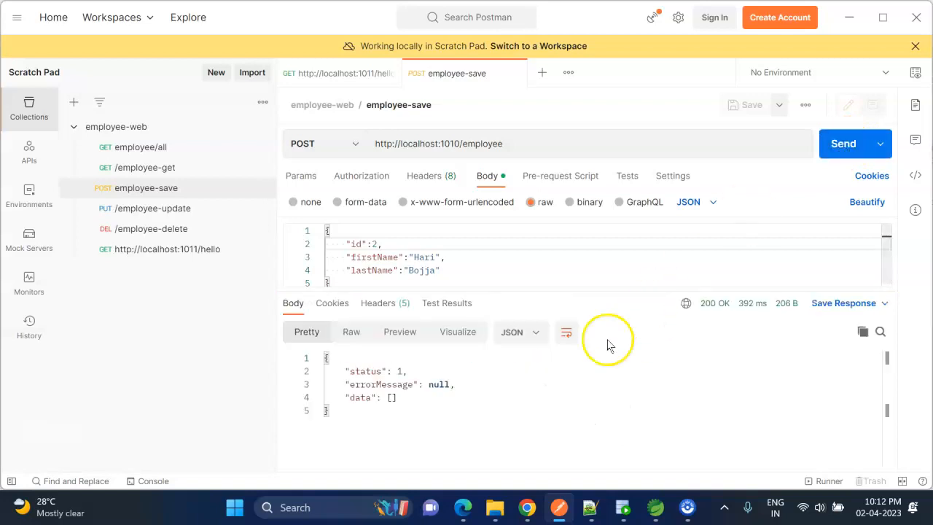
pyautogui.click(589, 507)
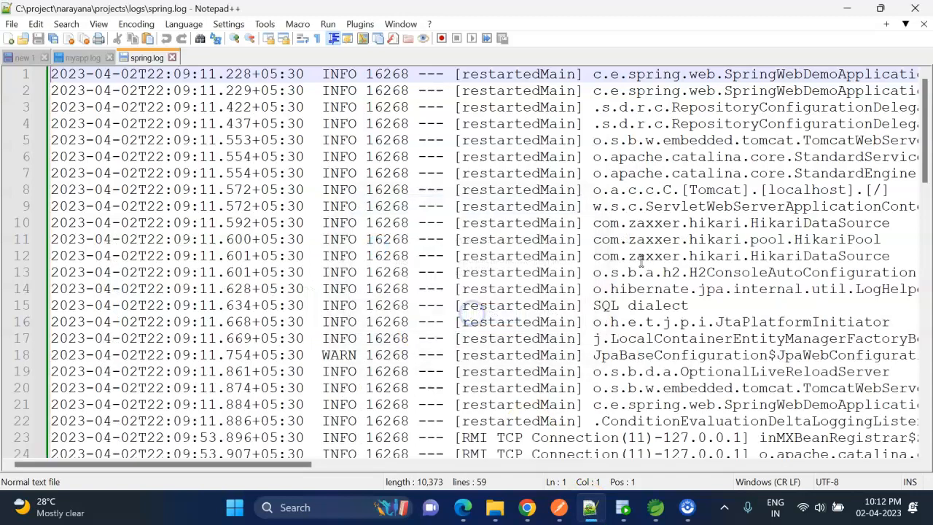
pyautogui.scroll(-3)
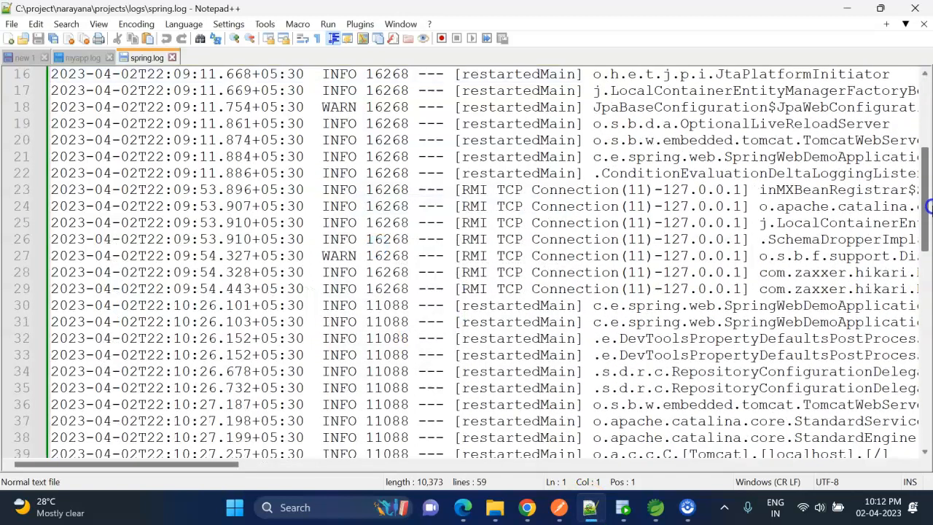
pyautogui.scroll(-3)
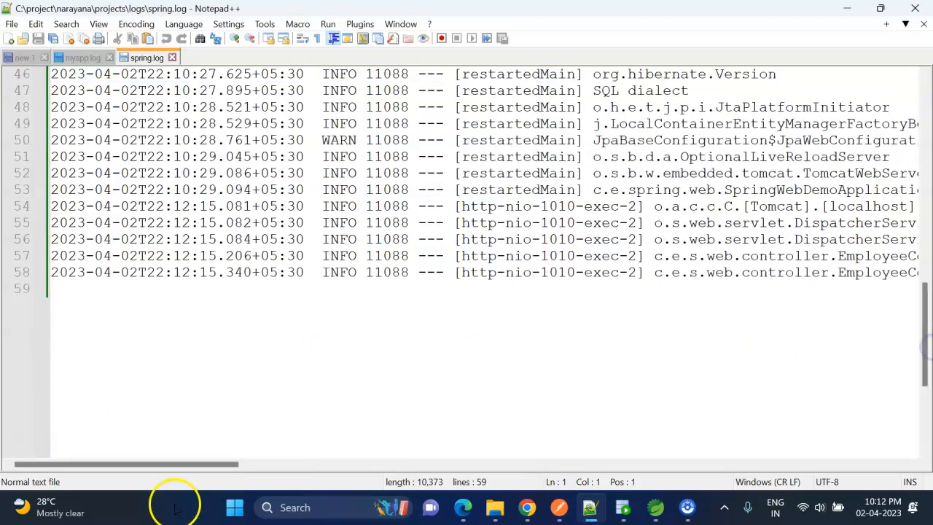
pyautogui.moveTo(131, 465); pyautogui.dragTo(328, 469)
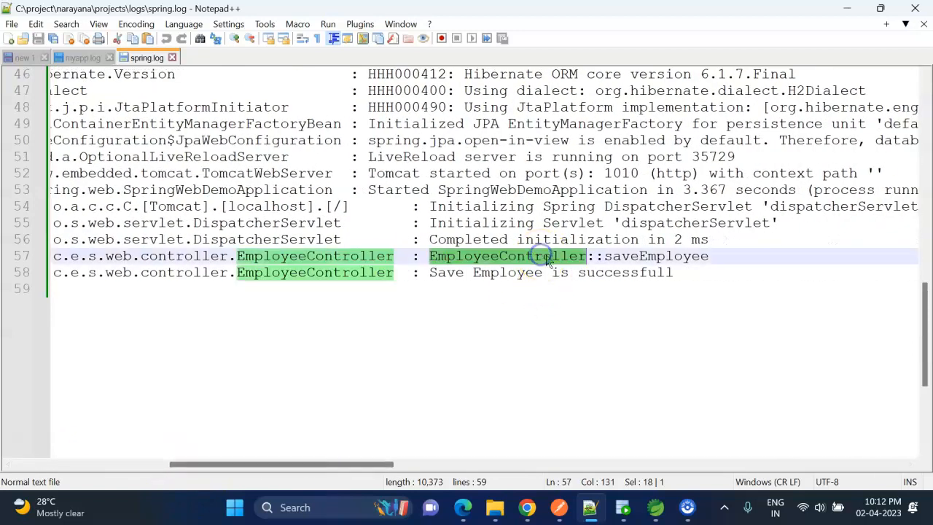
pyautogui.doubleClick(507, 272)
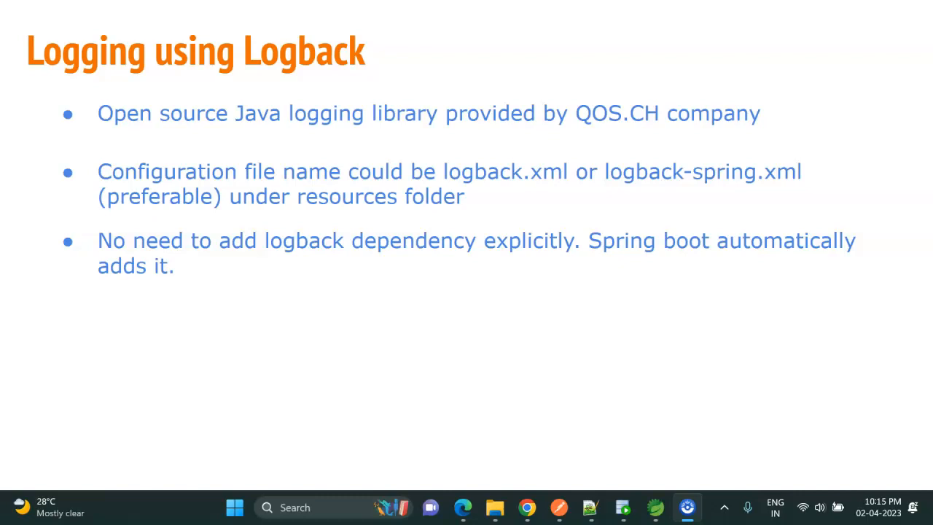
# Step: Exit the 'Logging using Logback' slideshow and return to the Spring workspace
pyautogui.press('Escape')
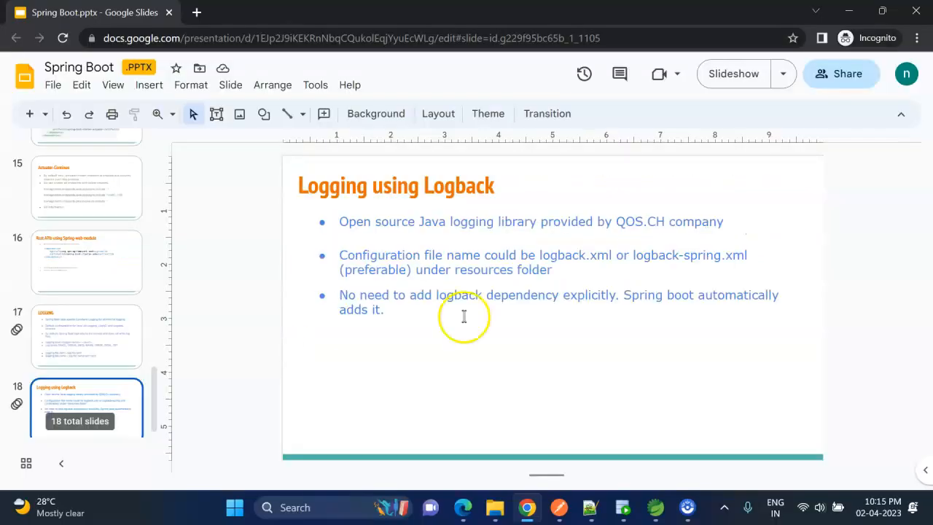
pyautogui.click(656, 507)
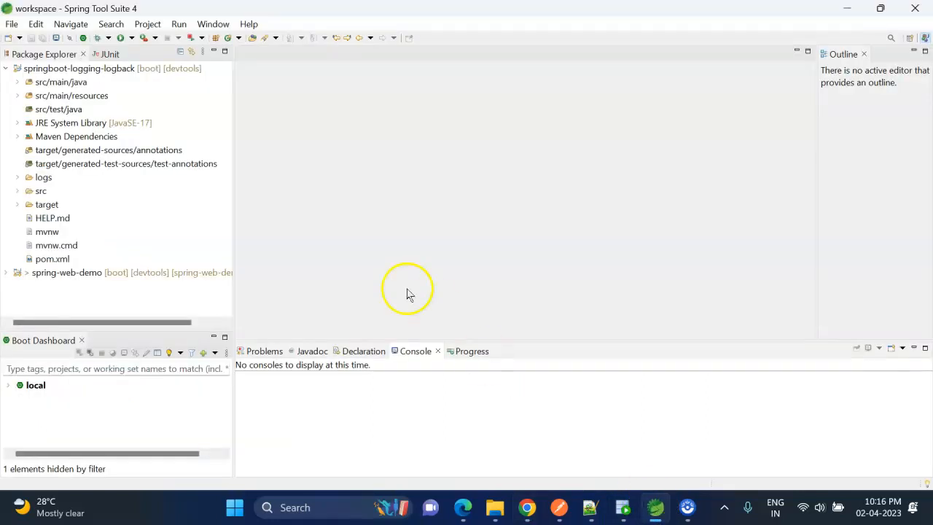
# Step: Expand src/main/resources and open logback-spring.xml in the editor
pyautogui.click(19, 96)
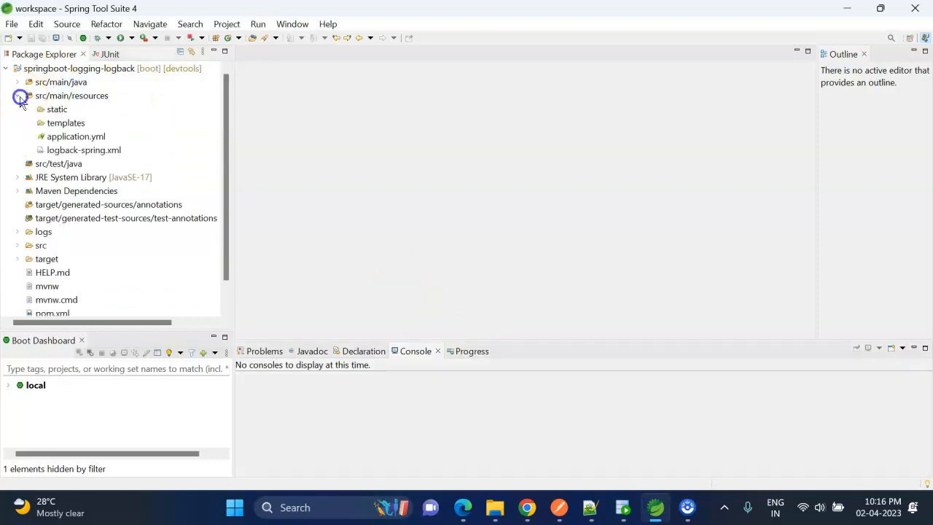
pyautogui.click(71, 96)
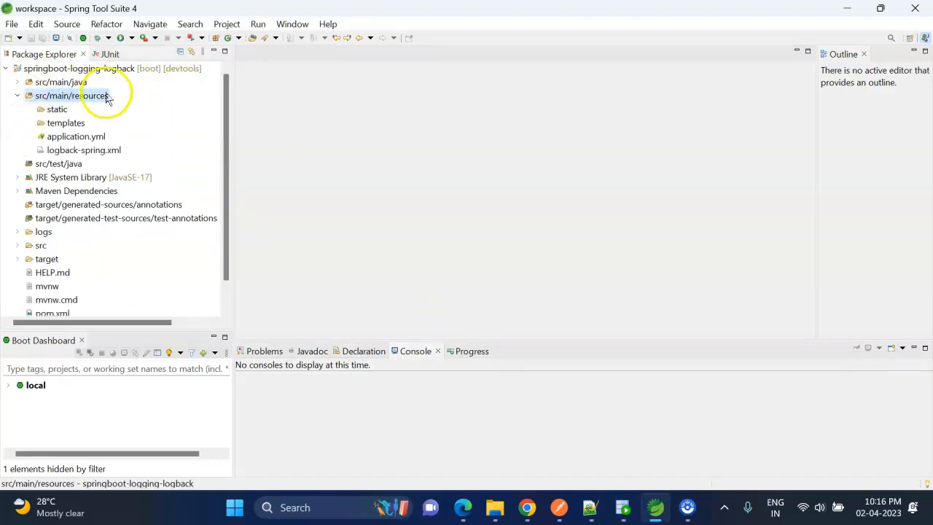
pyautogui.click(84, 150)
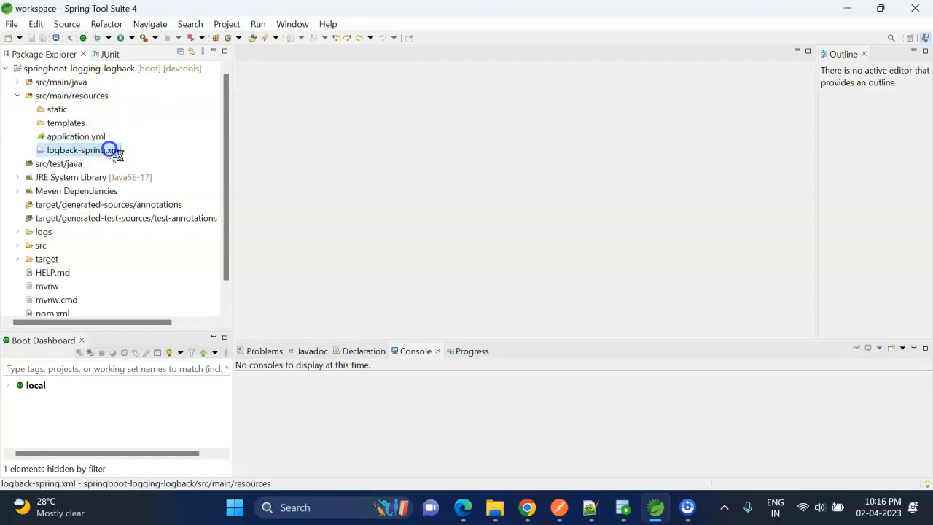
pyautogui.doubleClick(80, 149)
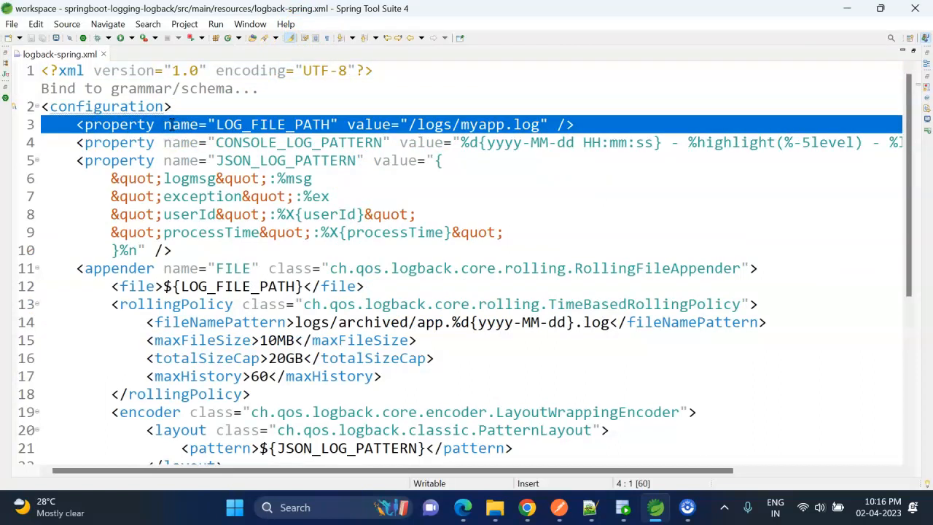
pyautogui.doubleClick(118, 124)
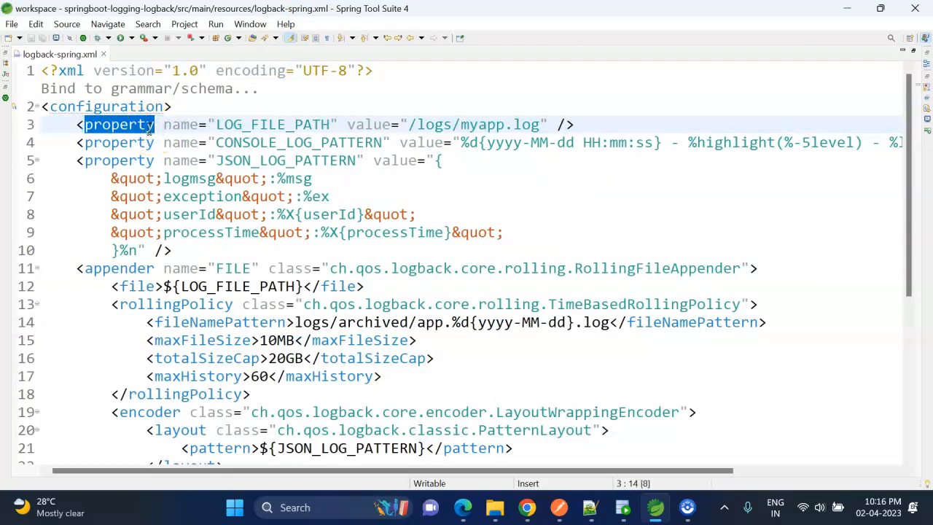
pyautogui.doubleClick(272, 124)
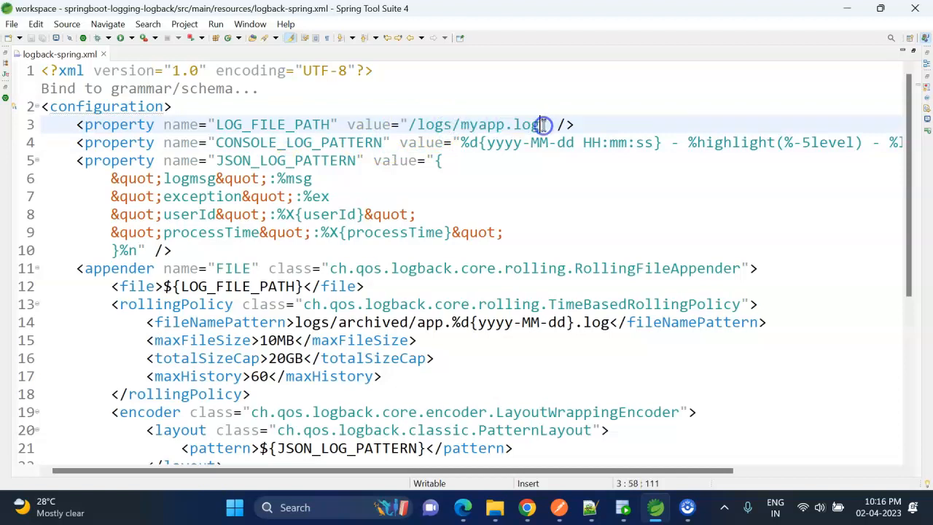
pyautogui.doubleClick(299, 142)
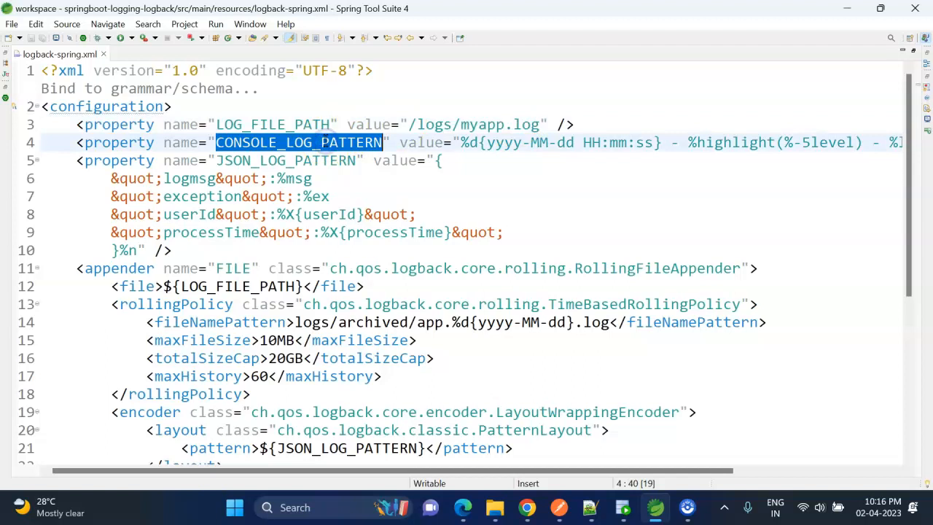
pyautogui.click(439, 161)
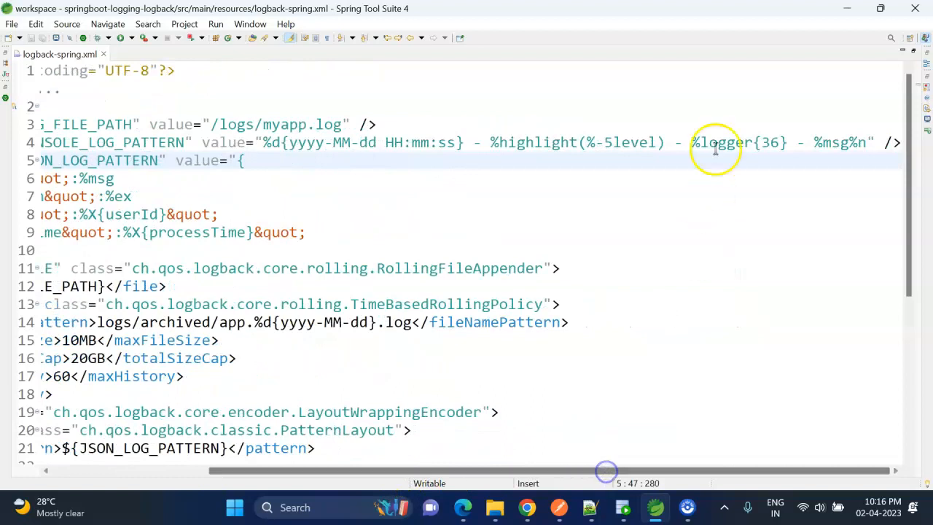
pyautogui.click(828, 142)
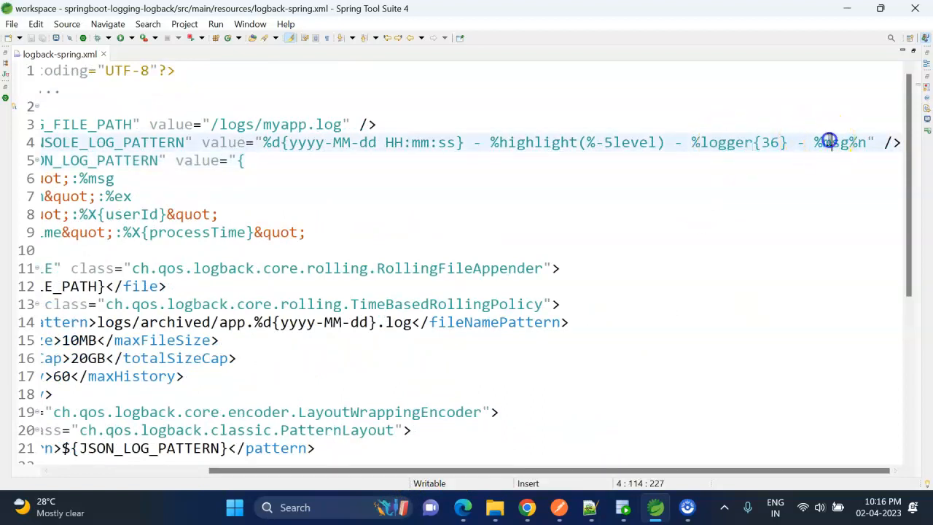
pyautogui.doubleClick(836, 142)
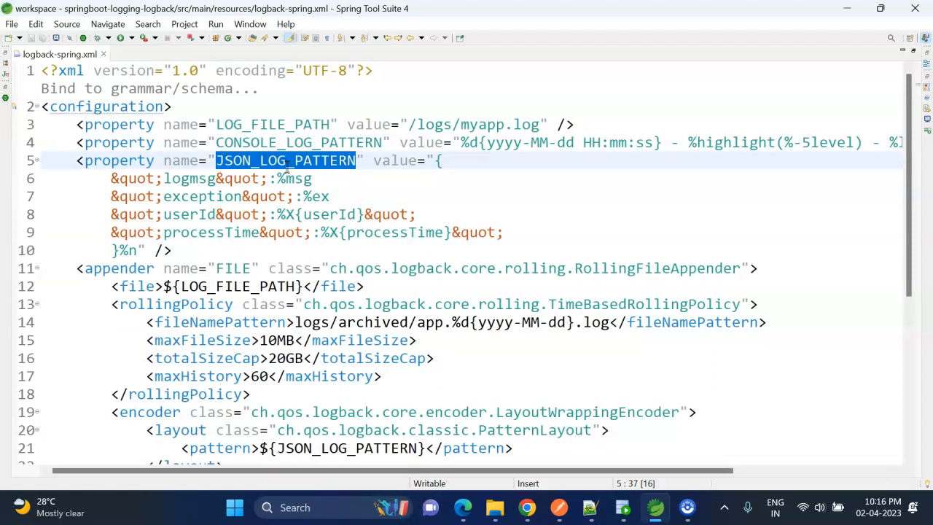
pyautogui.click(448, 161)
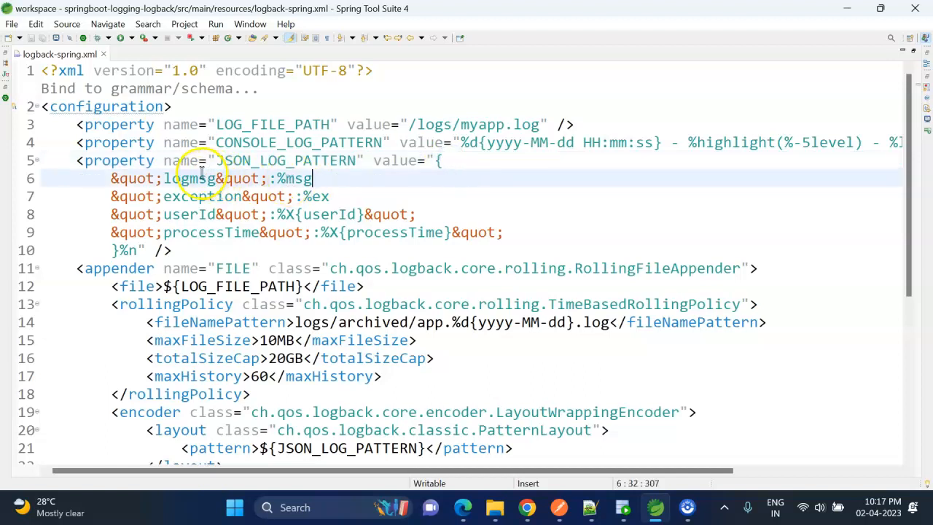
pyautogui.doubleClick(190, 178)
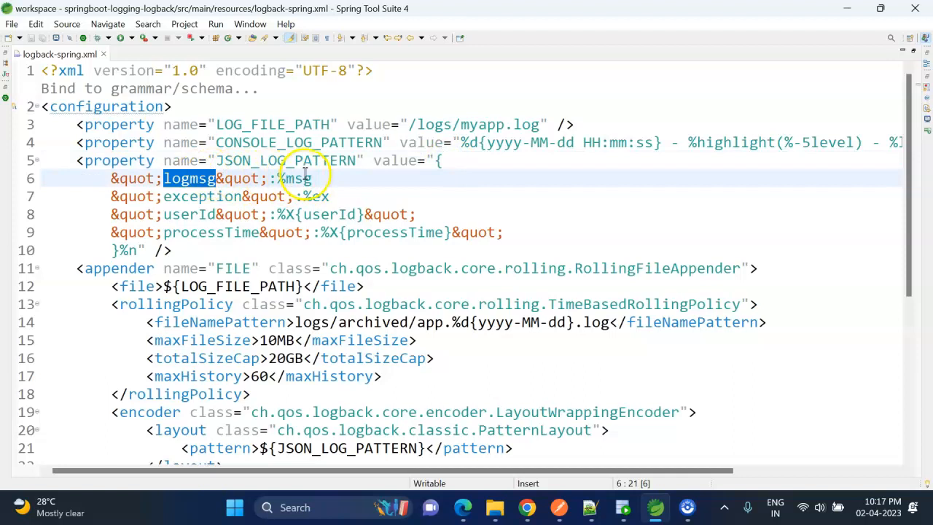
pyautogui.doubleClick(292, 179)
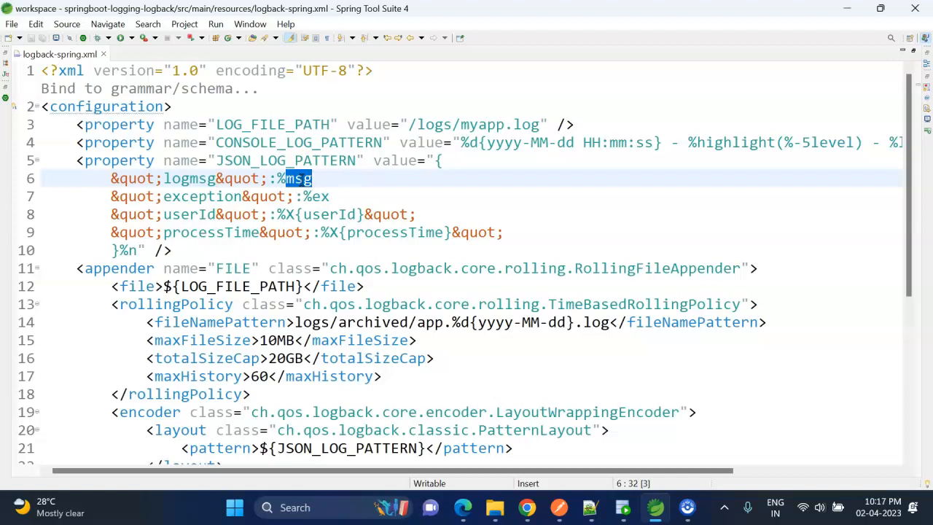
pyautogui.doubleClick(189, 178)
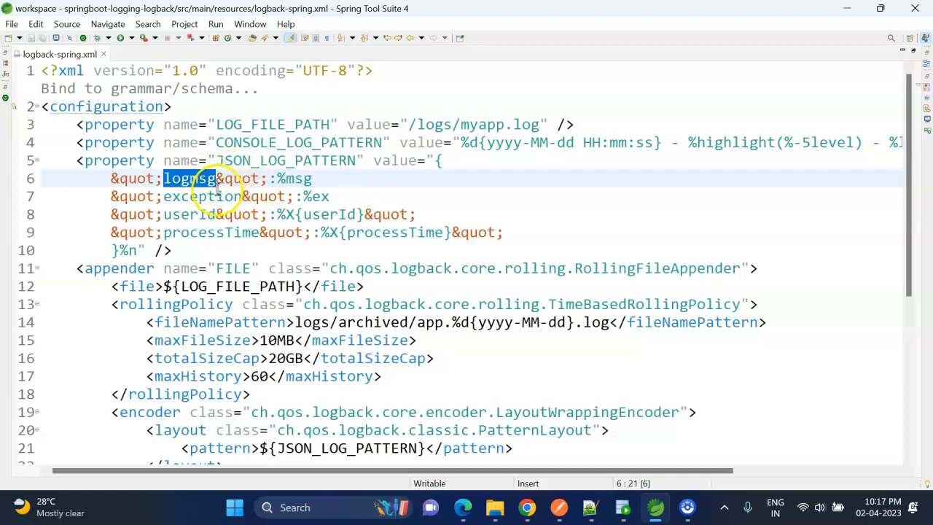
pyautogui.doubleClick(202, 196)
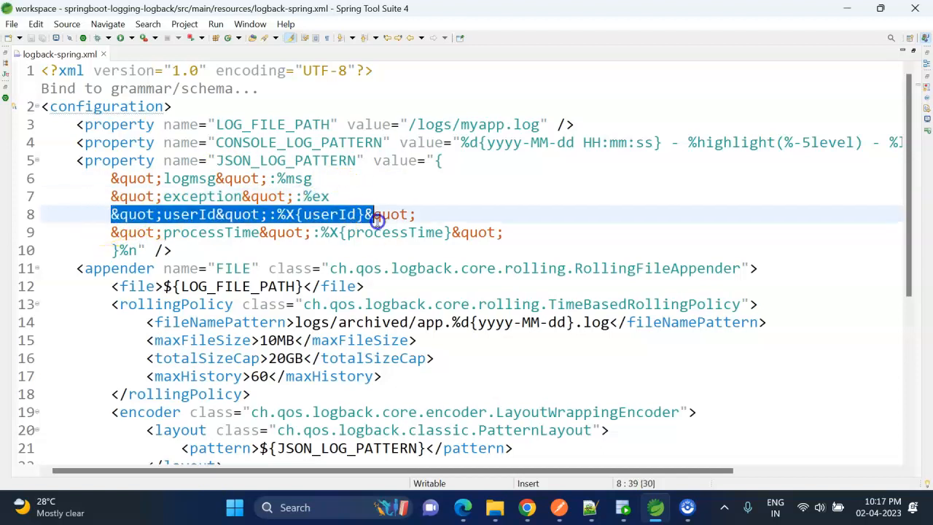
pyautogui.doubleClick(188, 214)
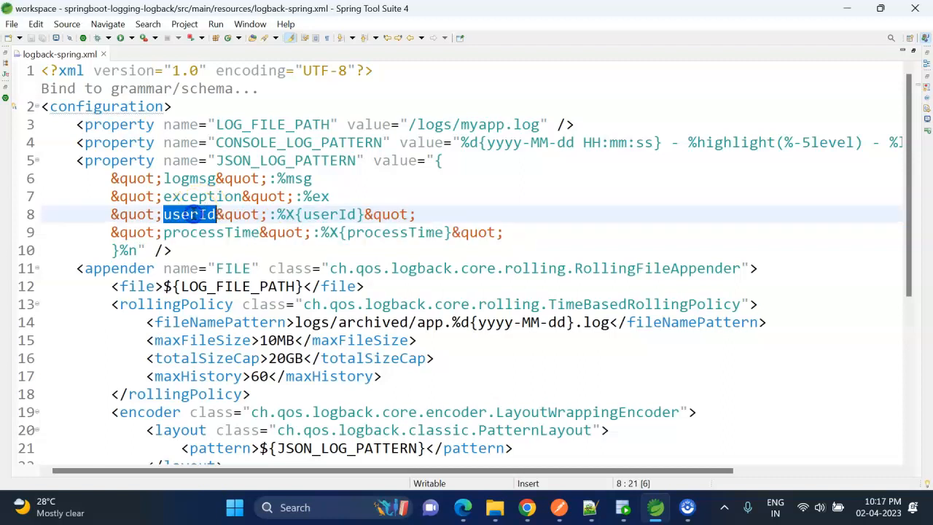
pyautogui.doubleClick(210, 232)
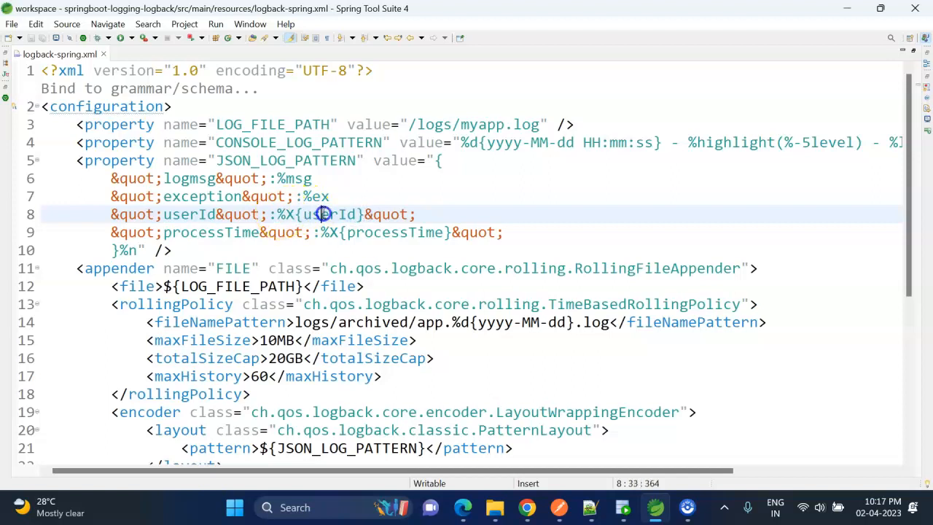
pyautogui.doubleClick(328, 213)
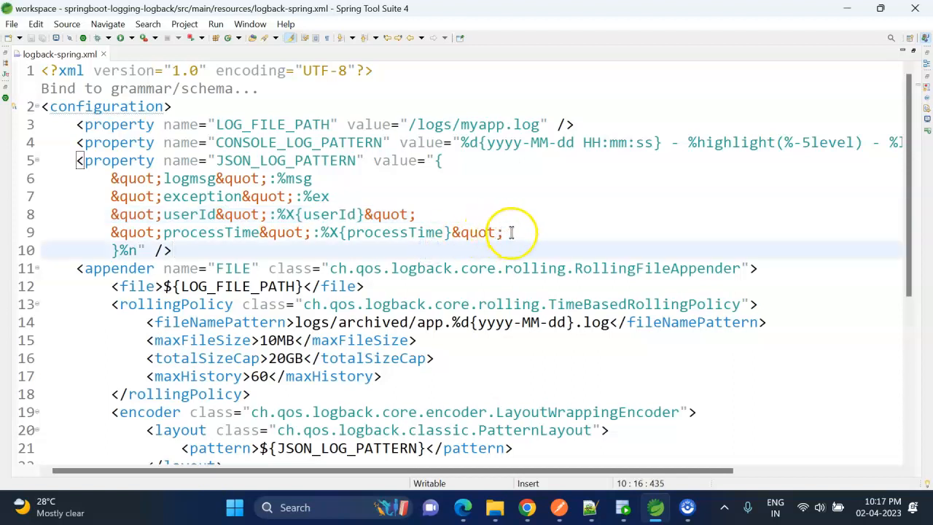
pyautogui.moveTo(111, 214); pyautogui.dragTo(503, 232)
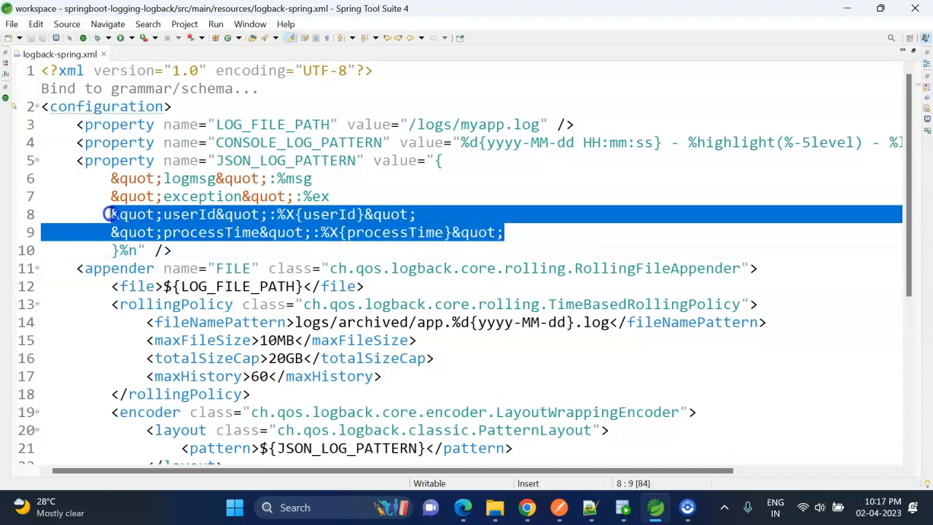
pyautogui.click(191, 232)
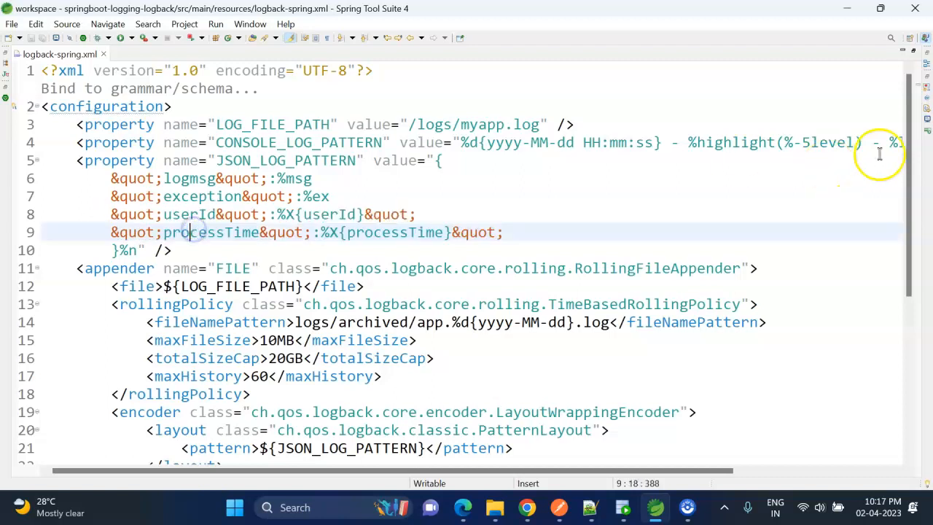
pyautogui.scroll(-3)
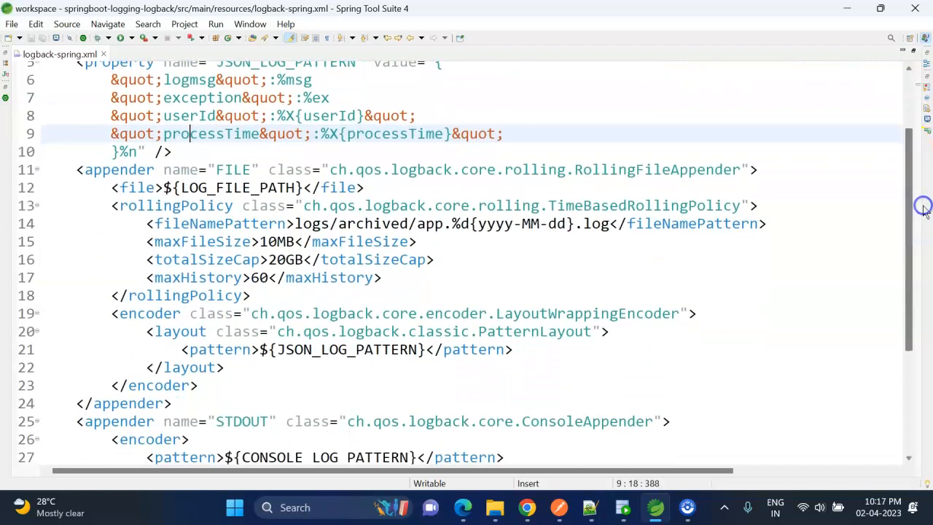
pyautogui.doubleClick(119, 169)
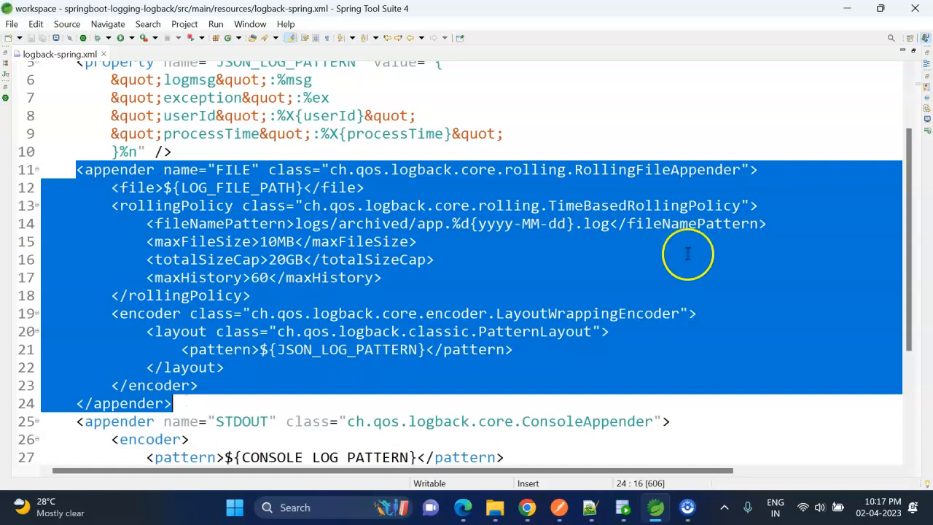
pyautogui.doubleClick(656, 169)
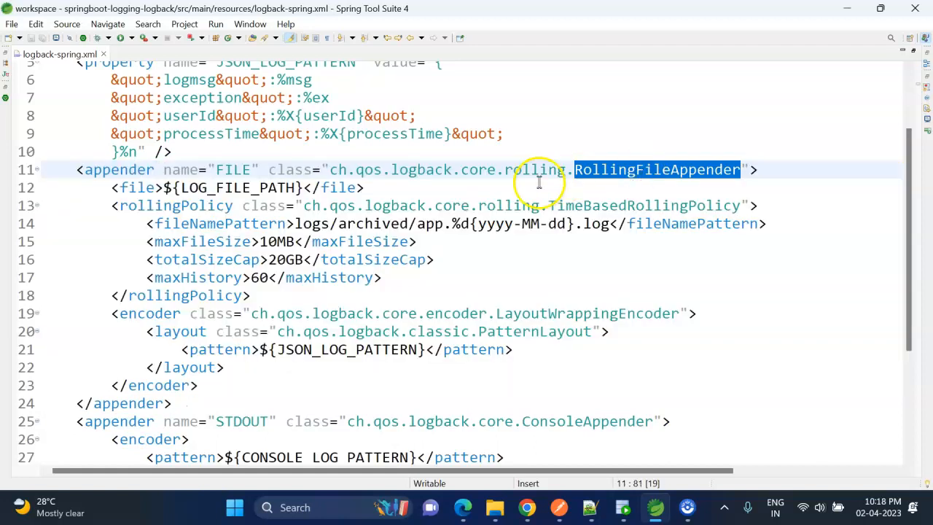
pyautogui.click(339, 187)
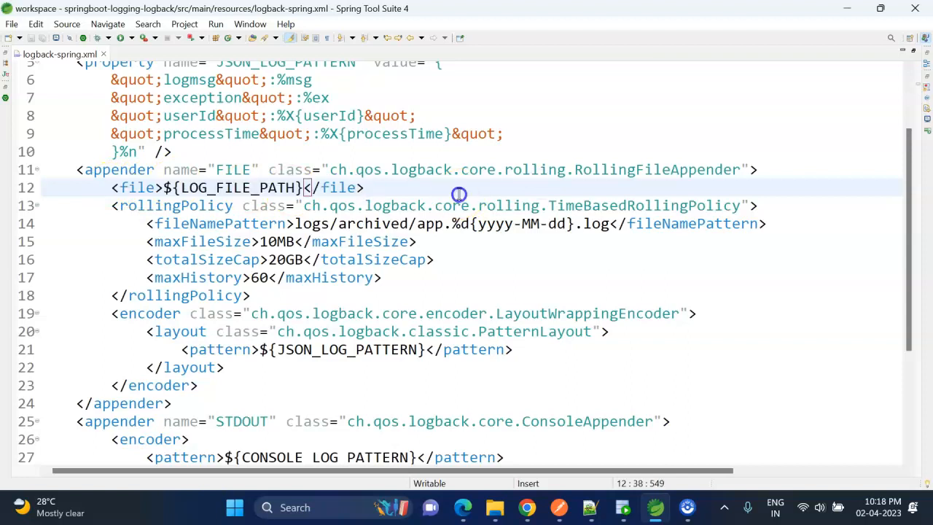
pyautogui.doubleClick(642, 205)
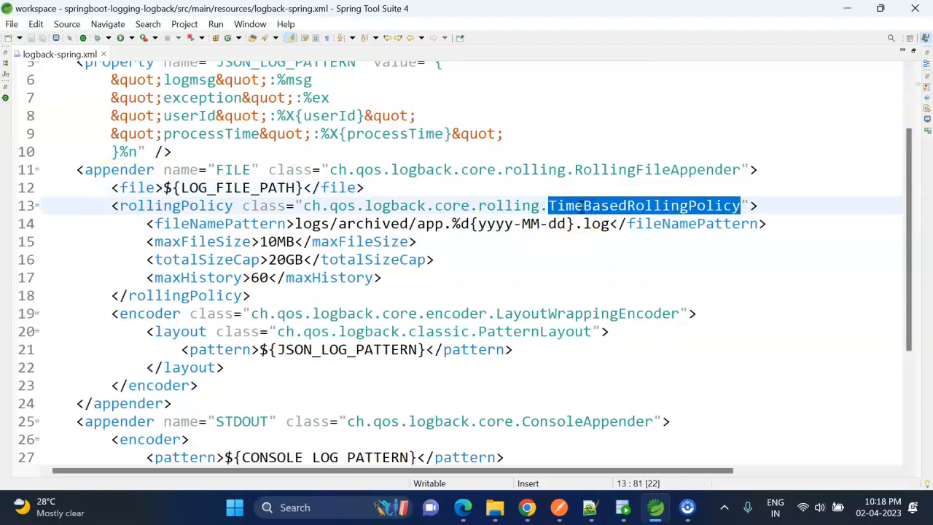
pyautogui.moveTo(520, 242)
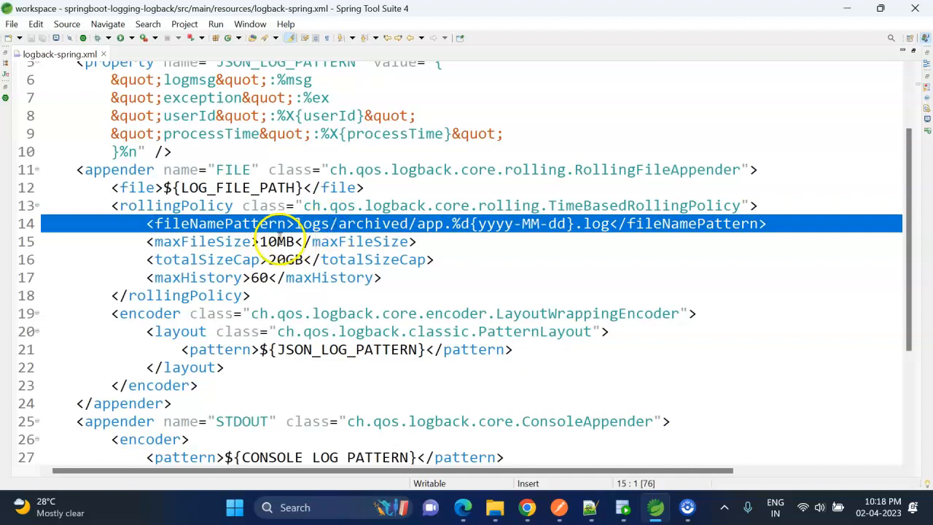
pyautogui.doubleClick(201, 242)
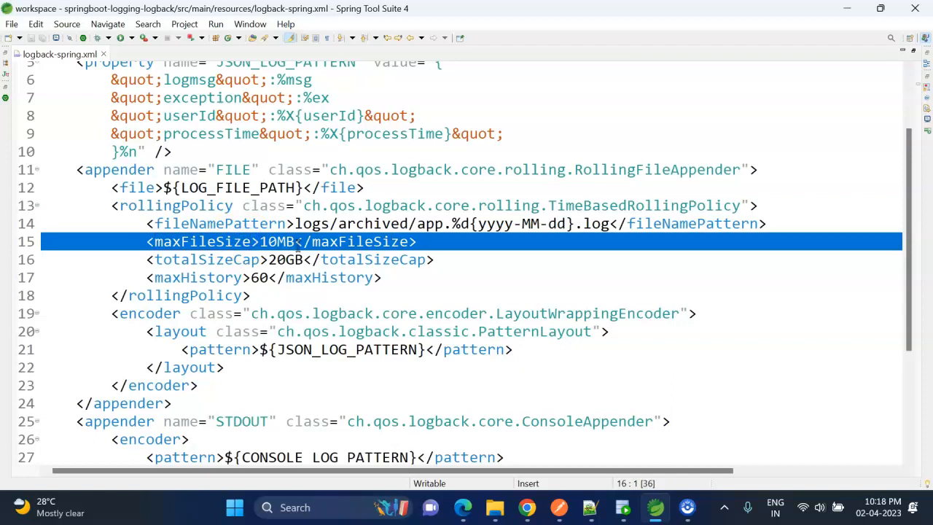
pyautogui.doubleClick(206, 258)
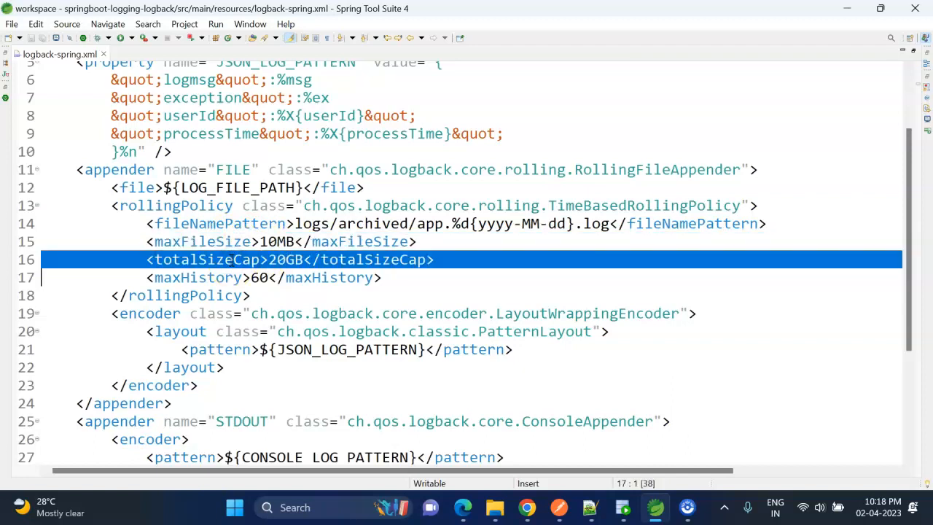
pyautogui.click(230, 278)
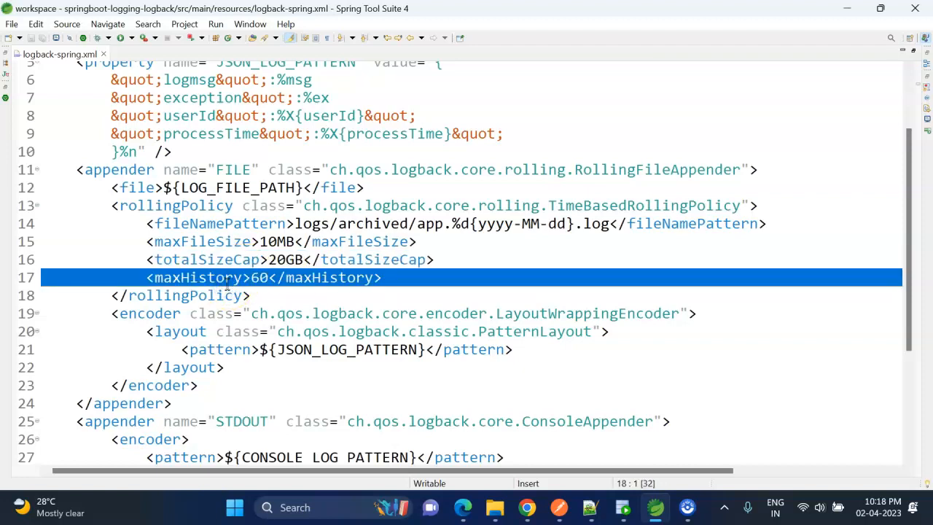
pyautogui.click(252, 295)
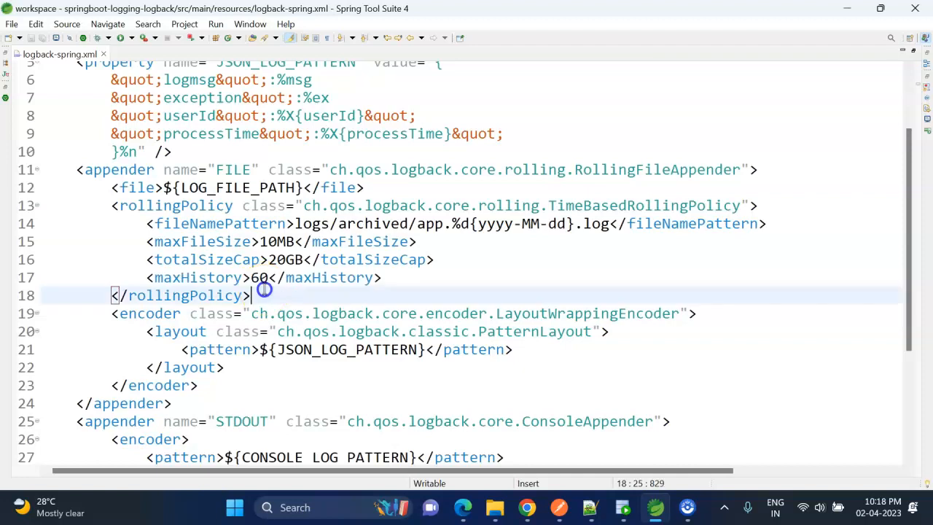
pyautogui.scroll(-3)
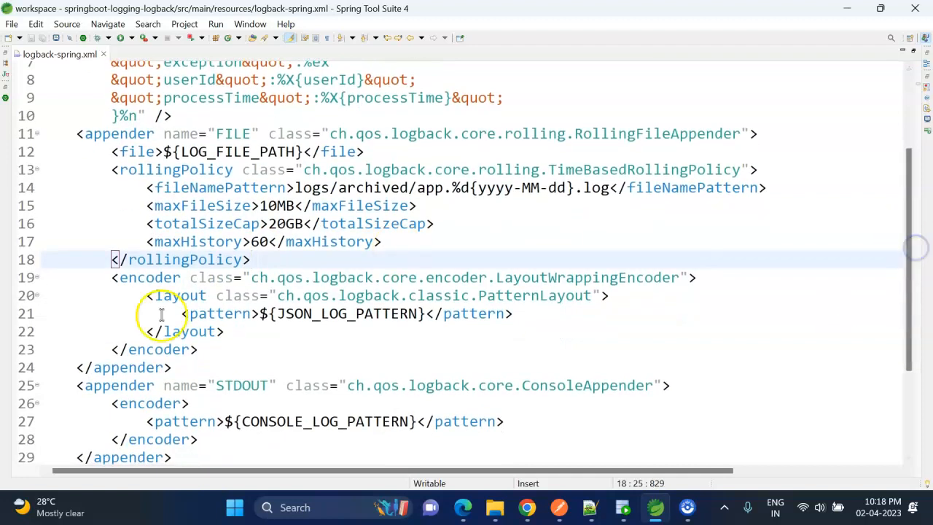
pyautogui.doubleClick(150, 277)
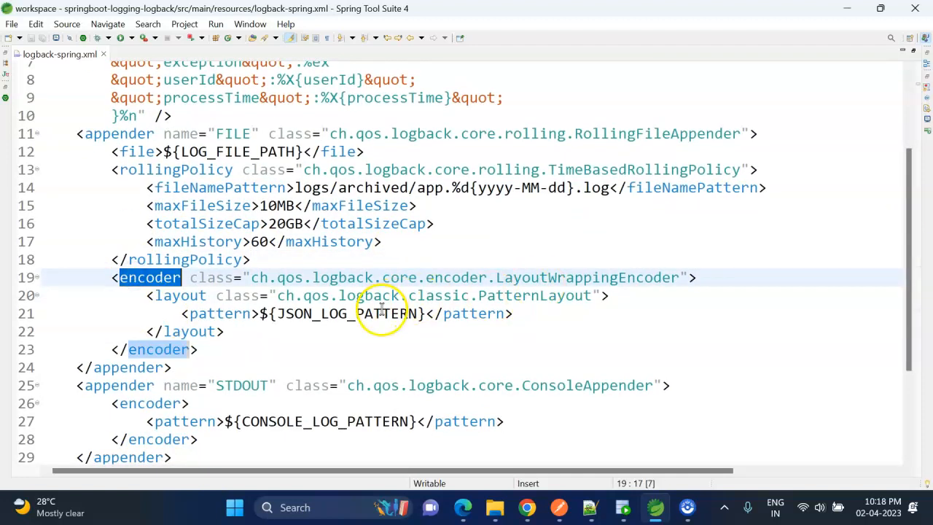
pyautogui.doubleClick(347, 313)
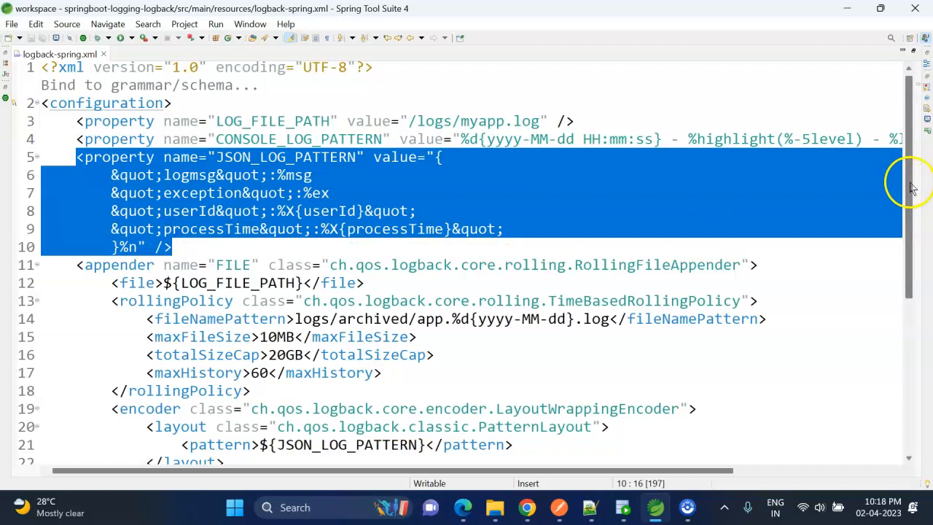
# Step: Review the STDOUT appender encoder, com.example.demo logger and root logger in logback-spring.xml
pyautogui.scroll(-3)
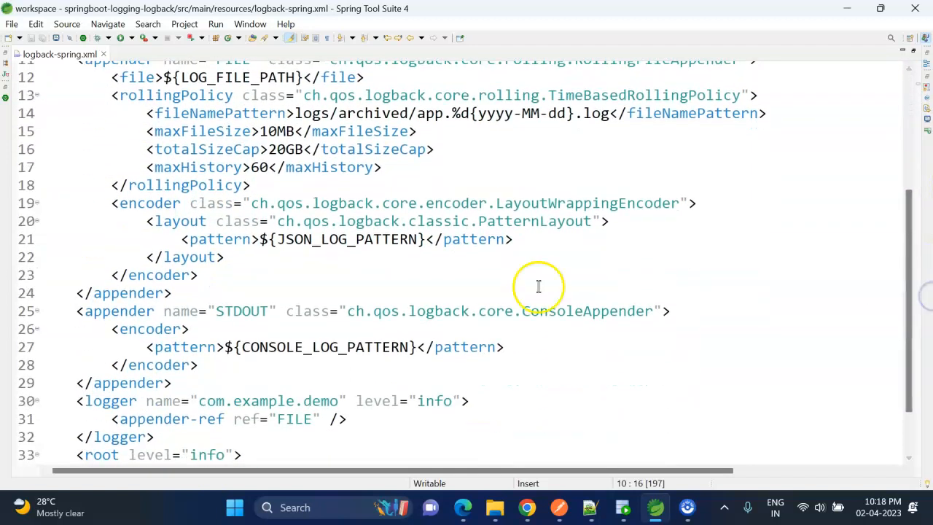
pyautogui.doubleClick(587, 311)
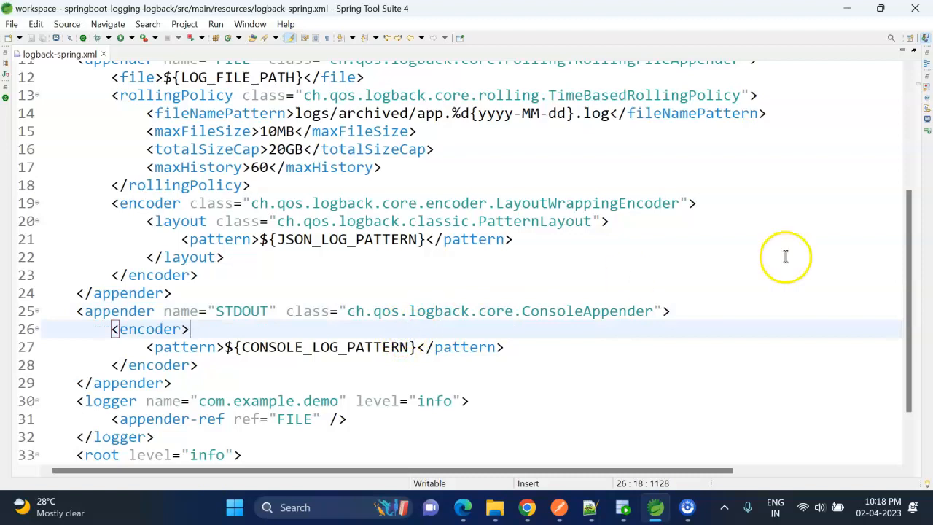
pyautogui.scroll(-3)
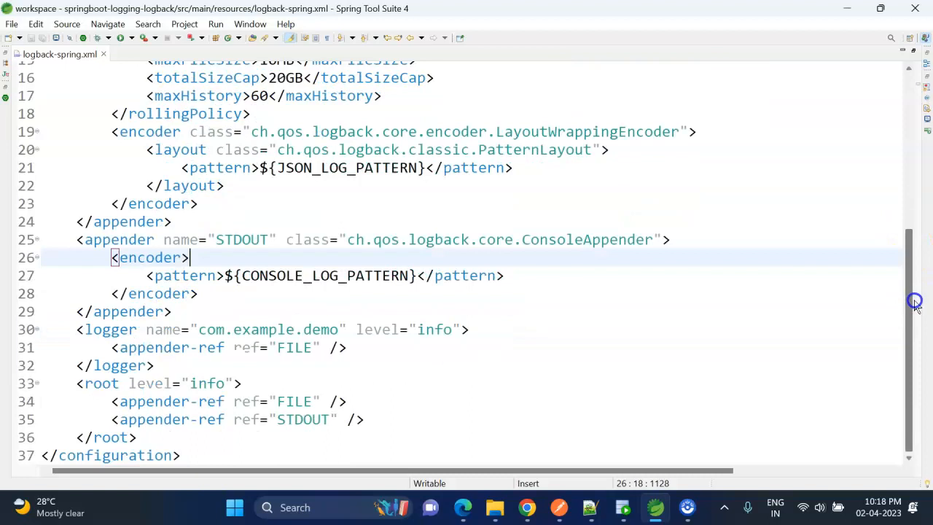
pyautogui.moveTo(76, 330); pyautogui.dragTo(156, 365)
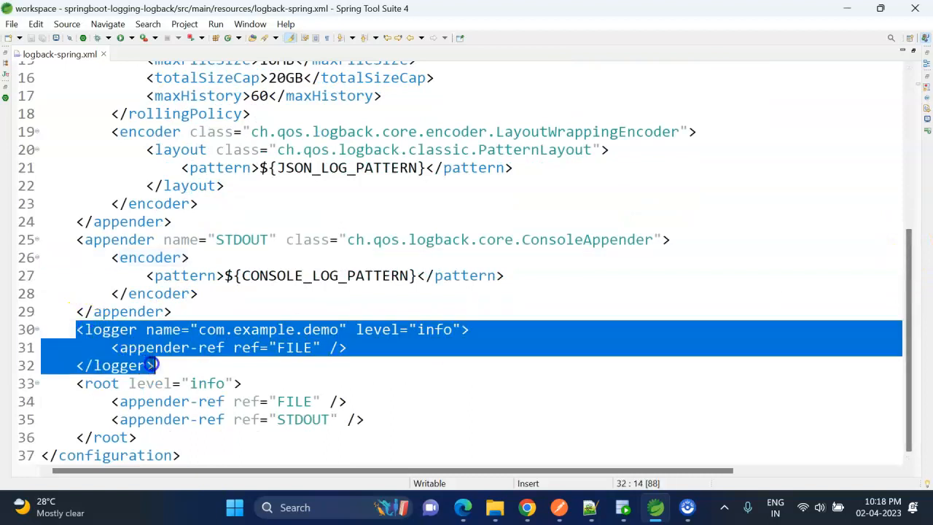
pyautogui.doubleClick(263, 329)
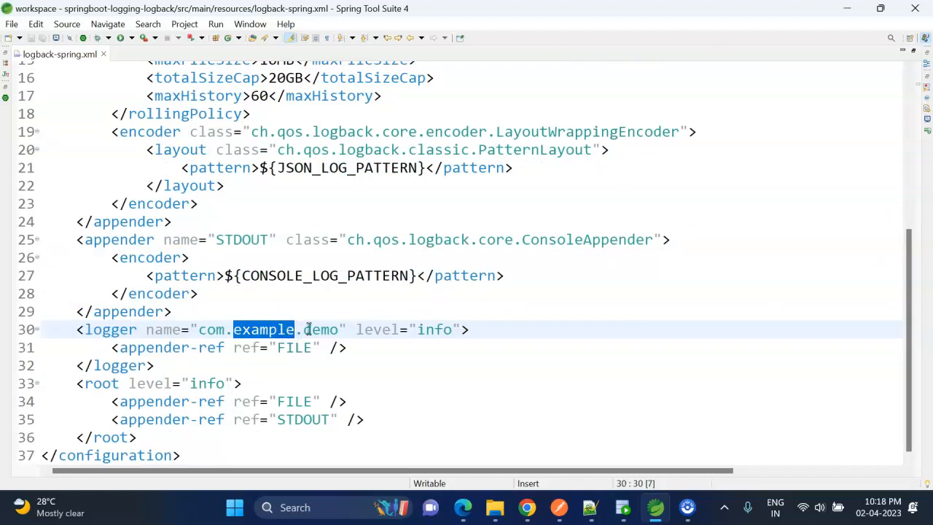
pyautogui.doubleClick(434, 330)
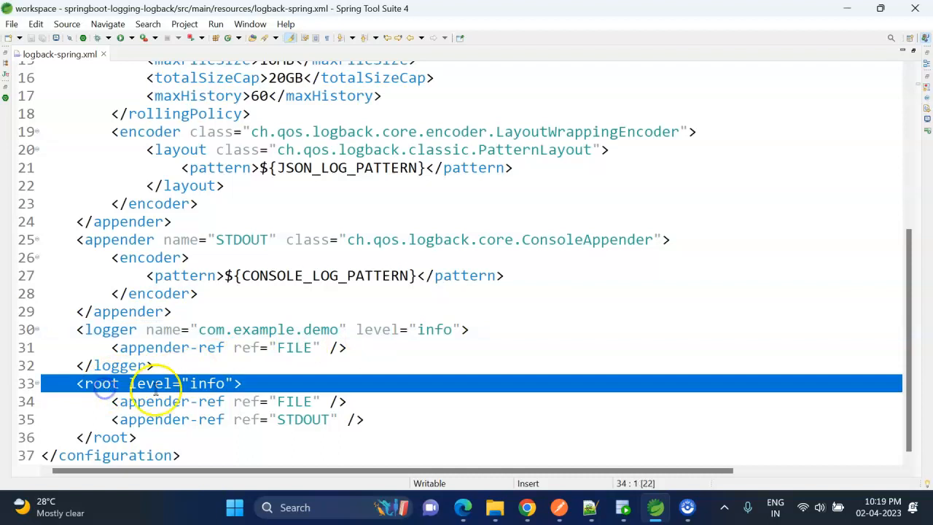
# Step: Restore the editor and expand src/main/java and com.example.demo.controller
pyautogui.doubleClick(207, 384)
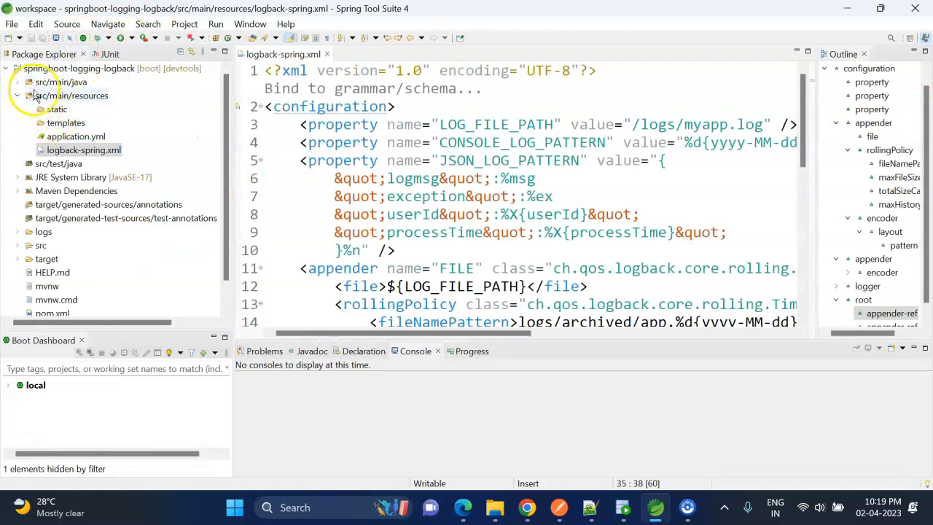
pyautogui.click(17, 82)
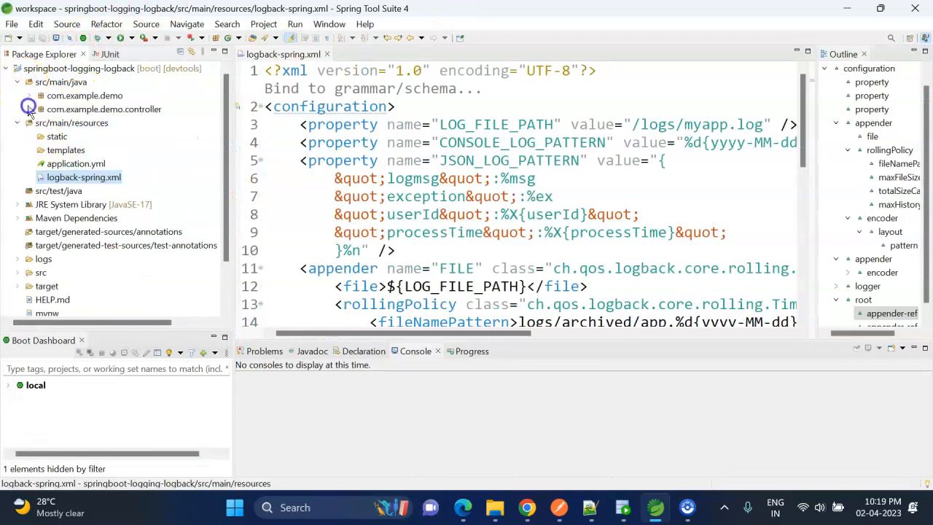
pyautogui.click(17, 108)
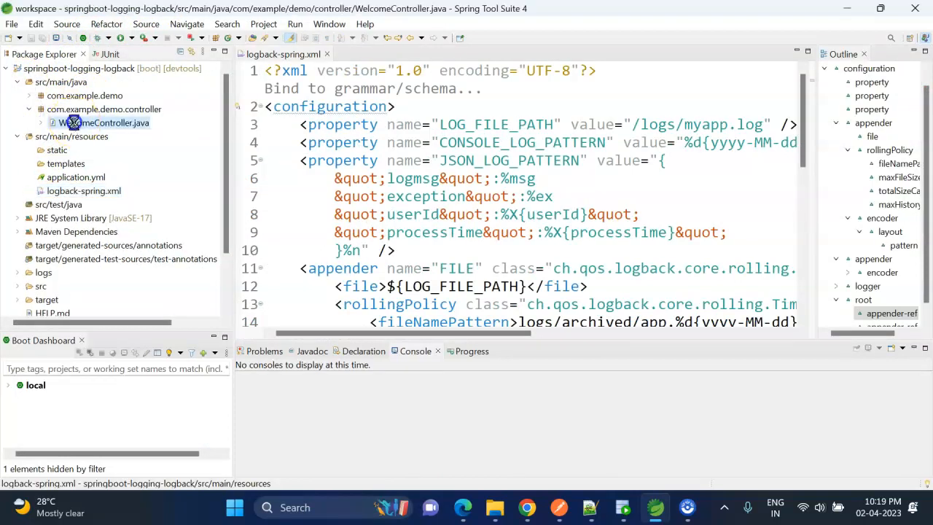
# Step: Open WelcomeController.java and highlight its MDC userId entry against logback-spring.xml
pyautogui.doubleClick(108, 123)
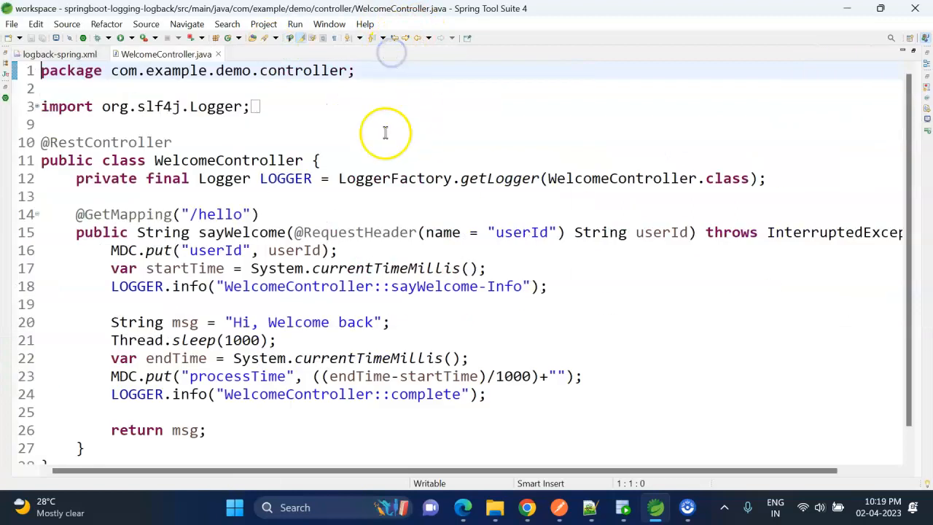
pyautogui.tripleClick(286, 178)
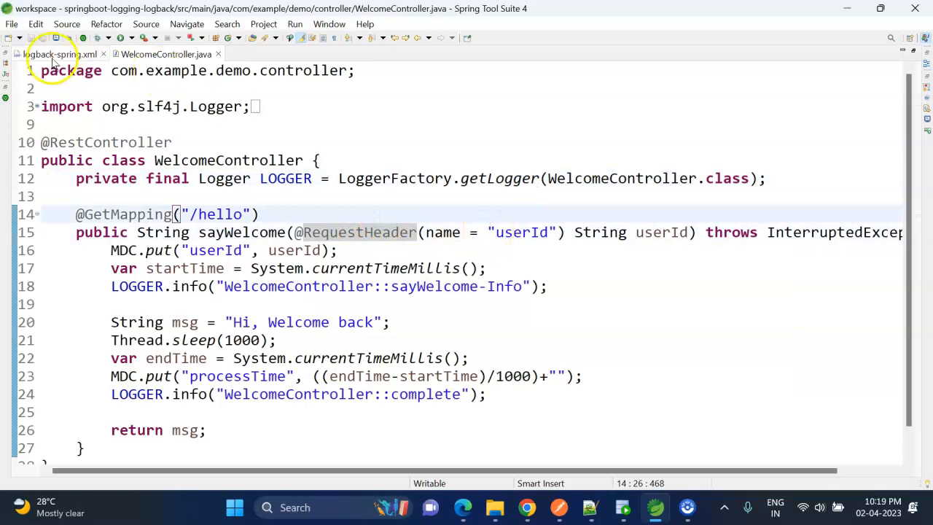
pyautogui.click(53, 53)
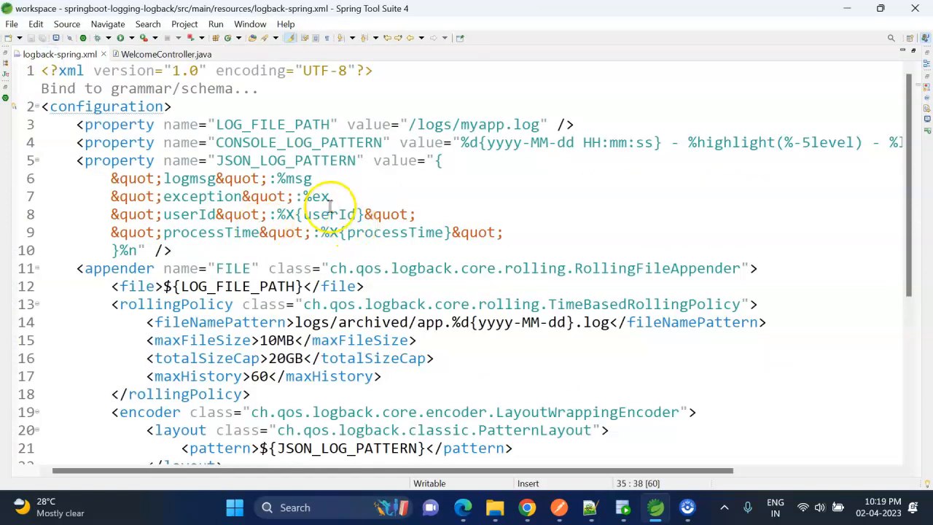
pyautogui.click(164, 54)
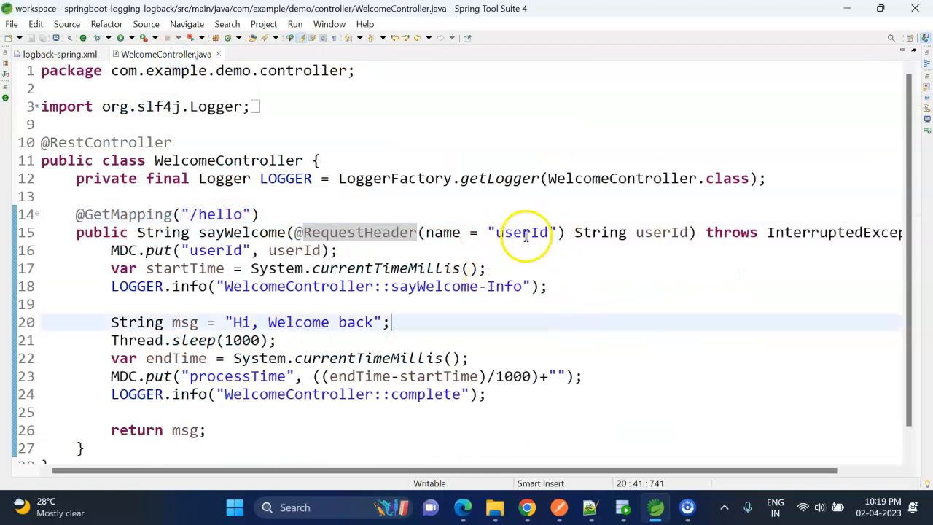
pyautogui.doubleClick(357, 232)
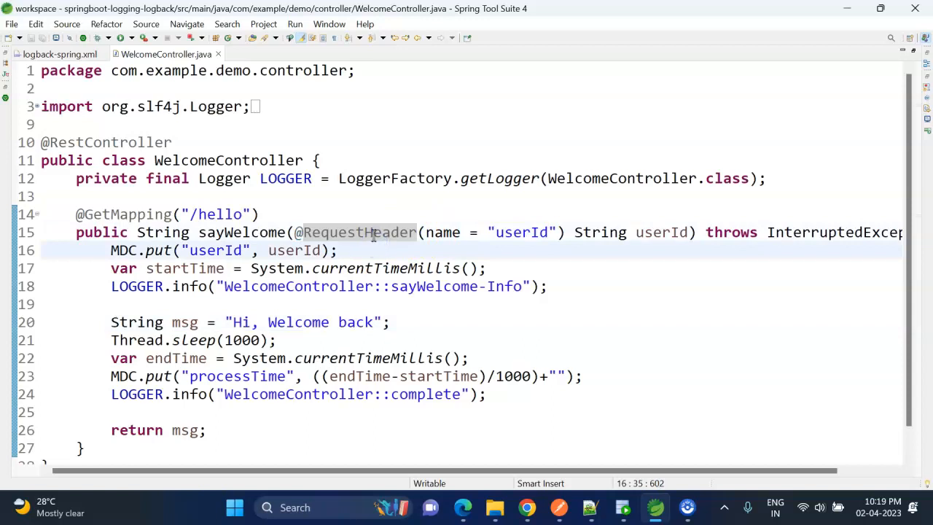
pyautogui.moveTo(409, 232)
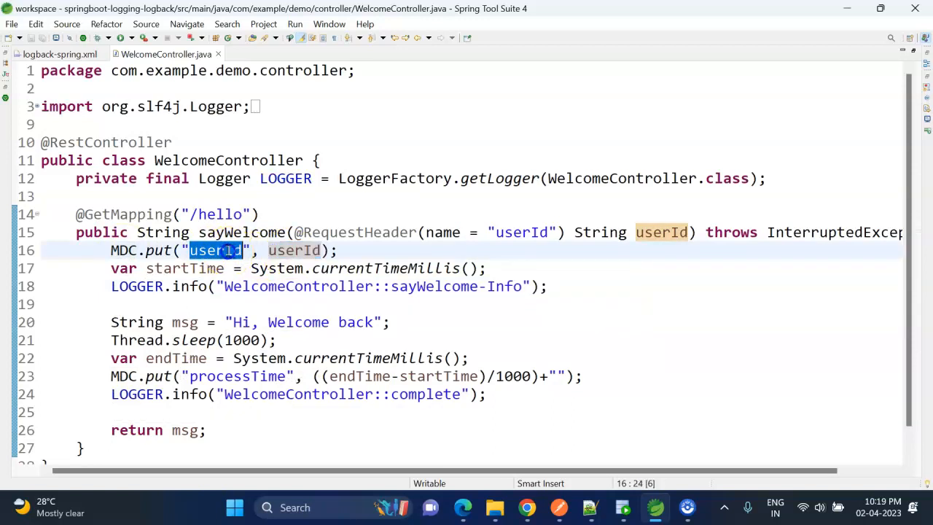
# Step: Mark the userId entry in JSON_LOG_PATTERN, then return to WelcomeController.java
pyautogui.click(51, 53)
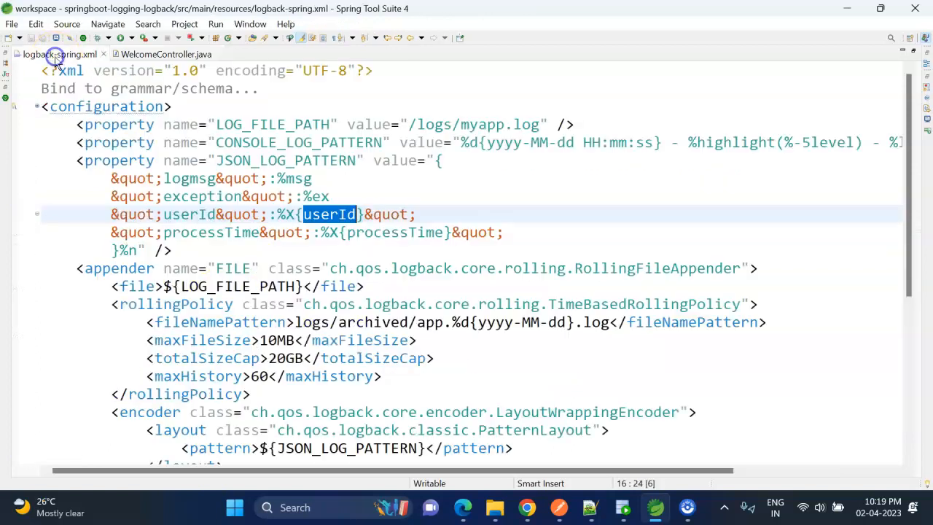
pyautogui.click(107, 214)
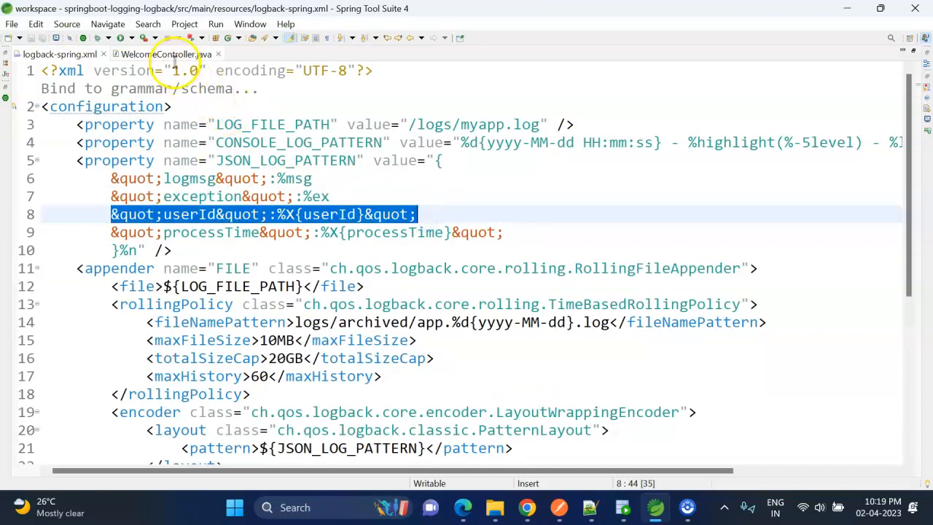
pyautogui.click(166, 54)
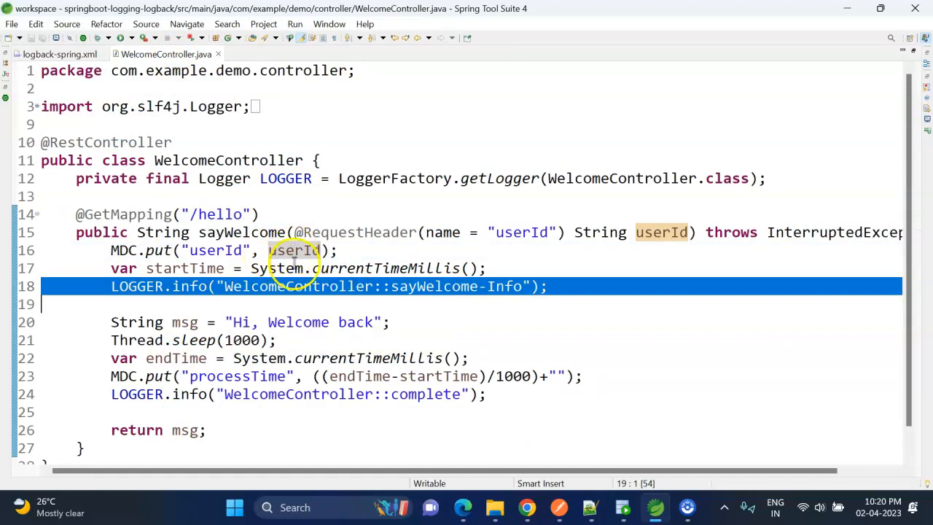
# Step: Highlight the first info log statement, the Welcome reply text and the one-second sleep call
pyautogui.click(187, 286)
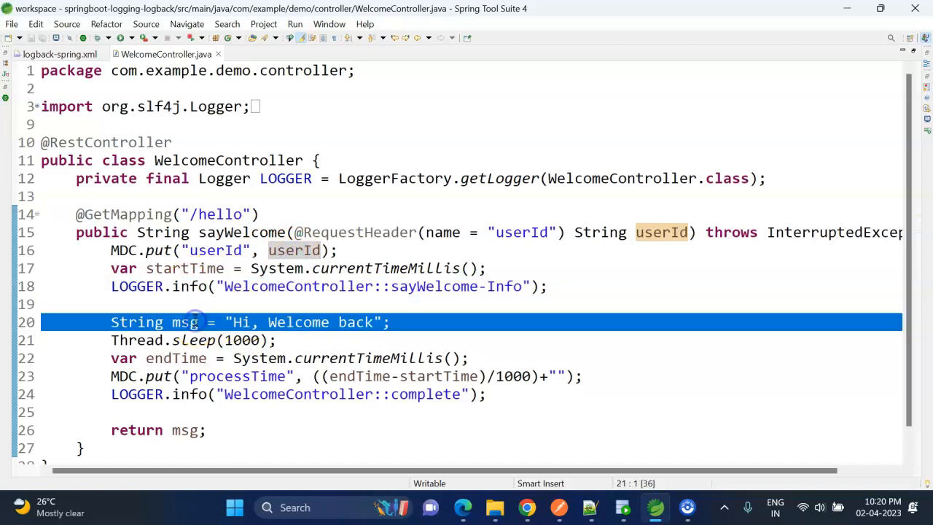
pyautogui.doubleClick(298, 323)
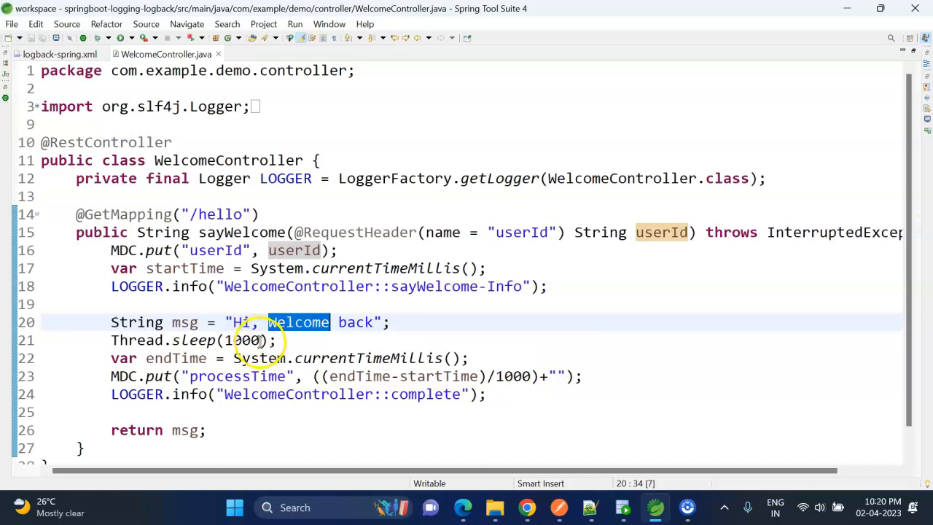
pyautogui.click(110, 341)
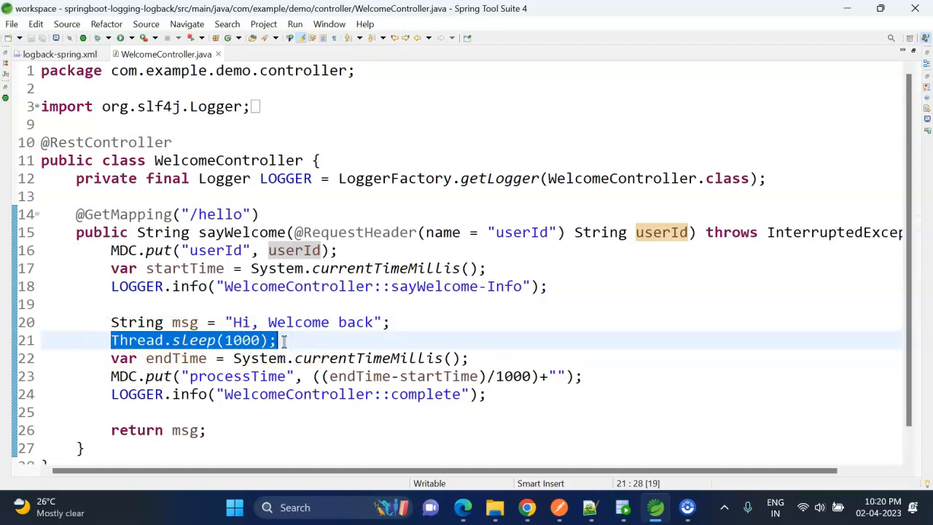
pyautogui.click(283, 341)
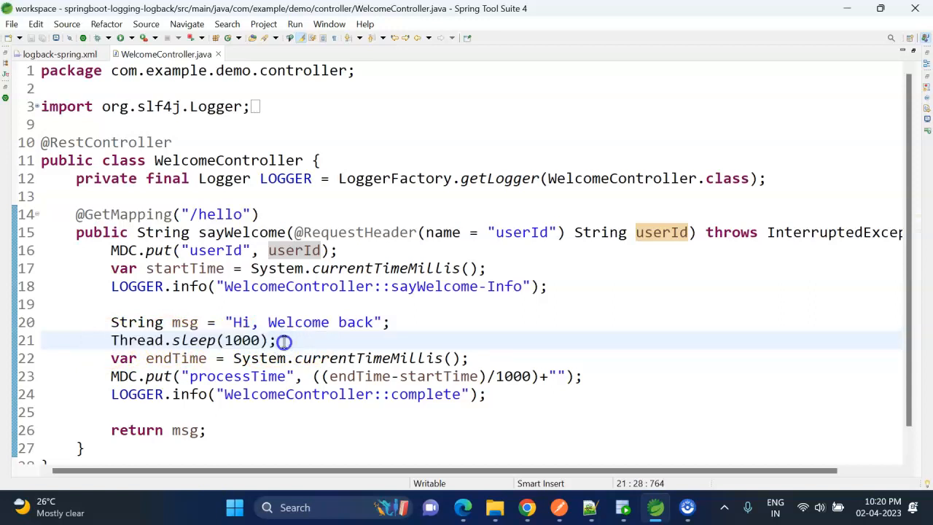
# Step: Highlight the processTime MDC line, endTime and completion log, then restore the workbench layout
pyautogui.doubleClick(244, 341)
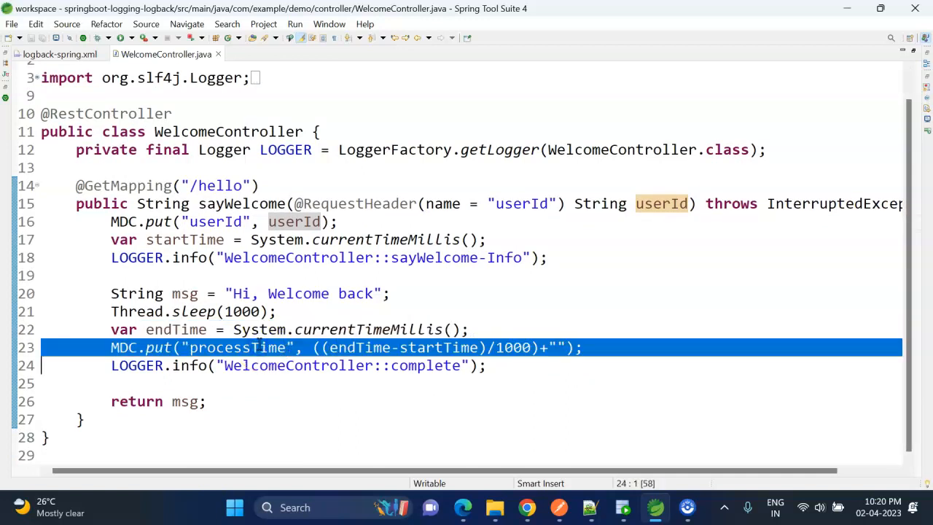
pyautogui.click(328, 348)
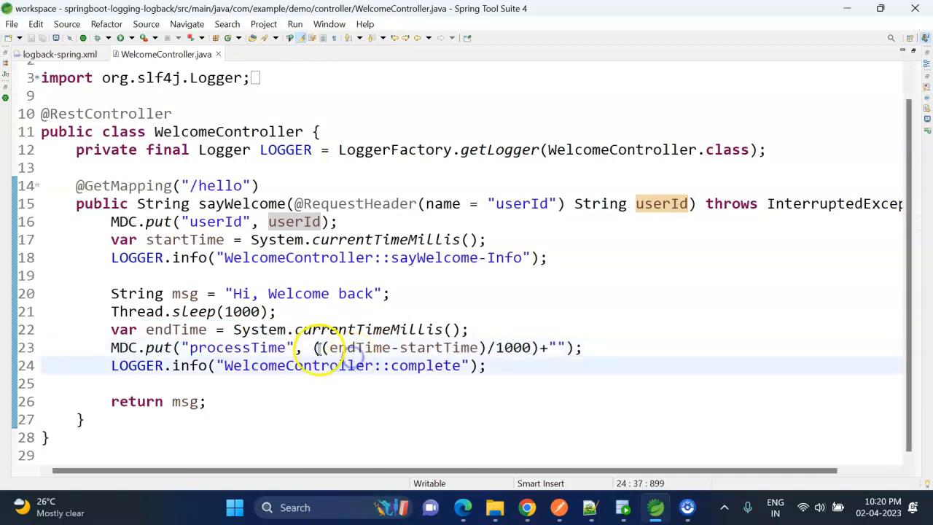
pyautogui.doubleClick(343, 347)
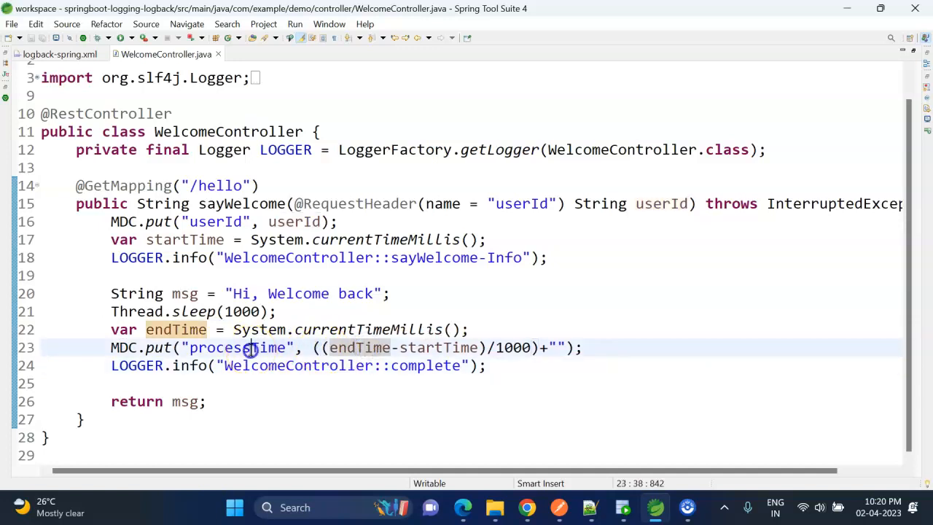
pyautogui.doubleClick(238, 347)
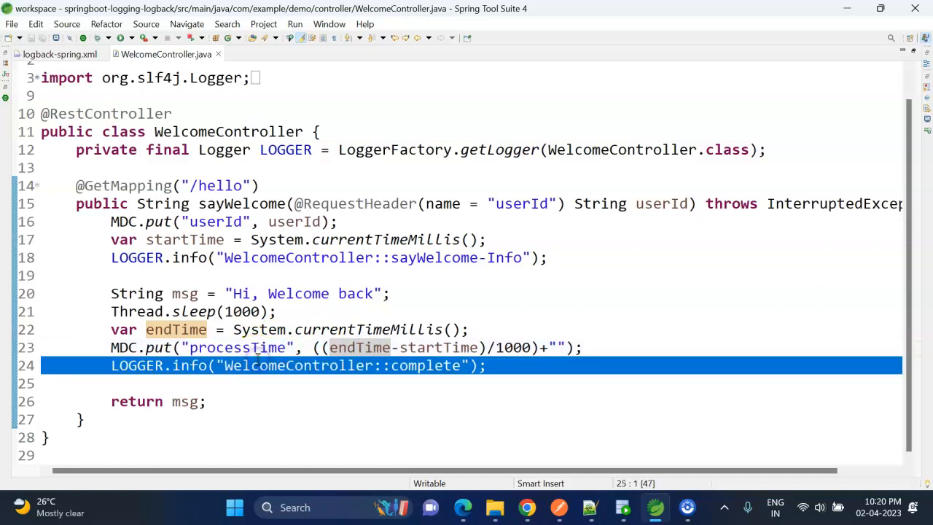
pyautogui.click(159, 383)
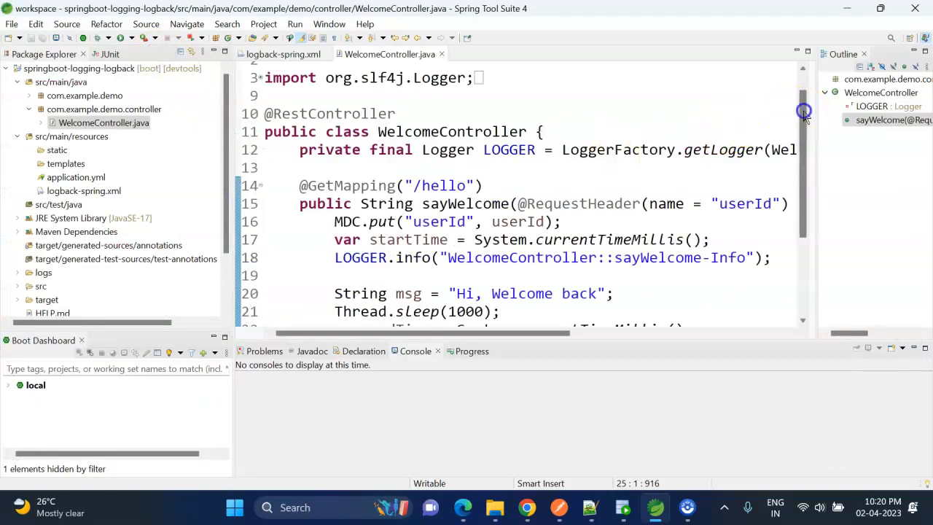
# Step: Run springboot-logging-logback as a Spring Boot App on port 1011, returning to logback-spring.xml
pyautogui.scroll(-3)
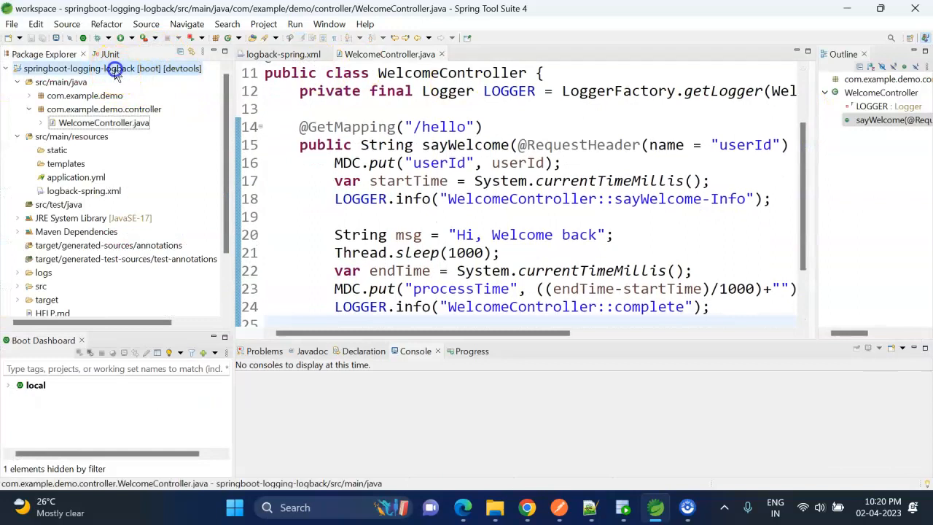
pyautogui.rightClick(111, 68)
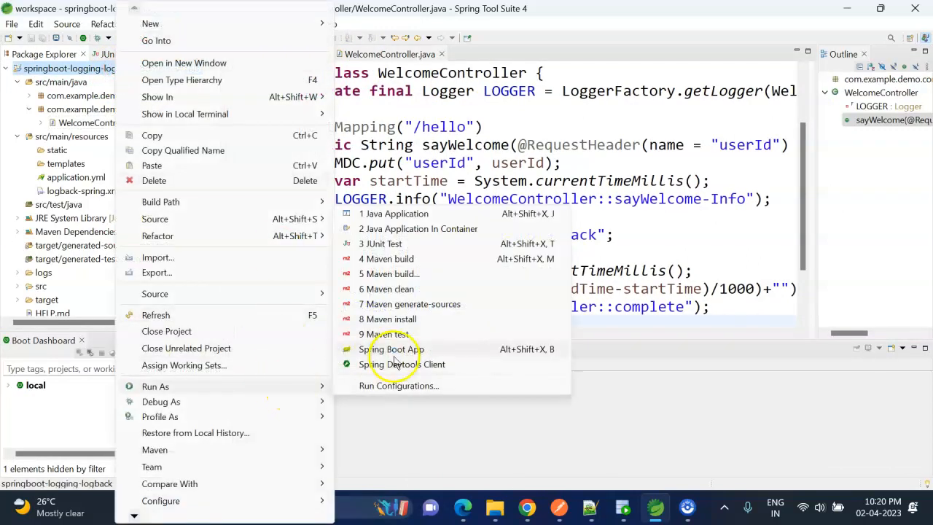
pyautogui.click(388, 349)
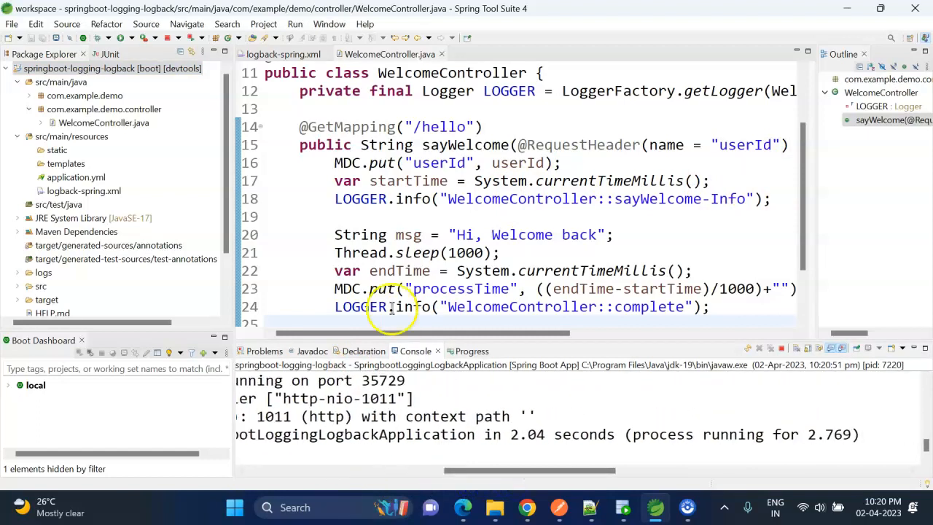
pyautogui.click(283, 54)
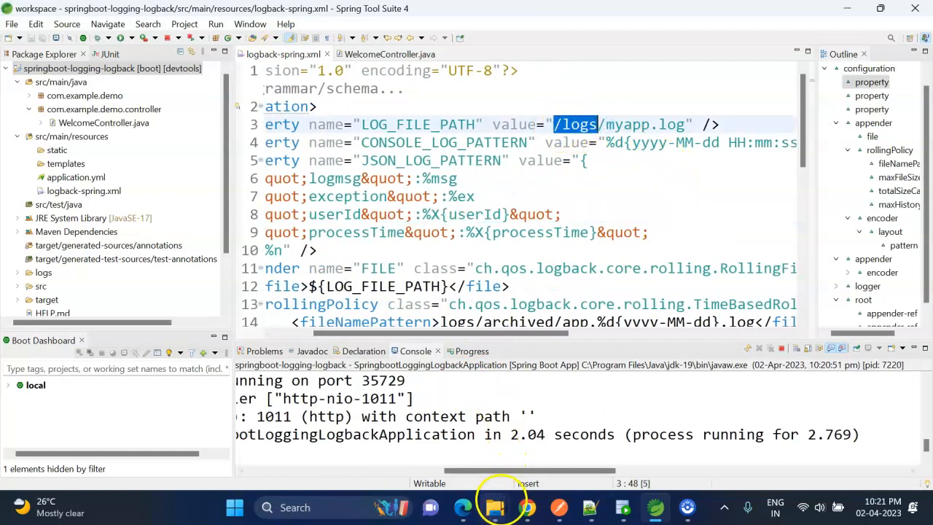
# Step: Open C:\logs\myapp.log from File Explorer into Notepad++
pyautogui.click(495, 507)
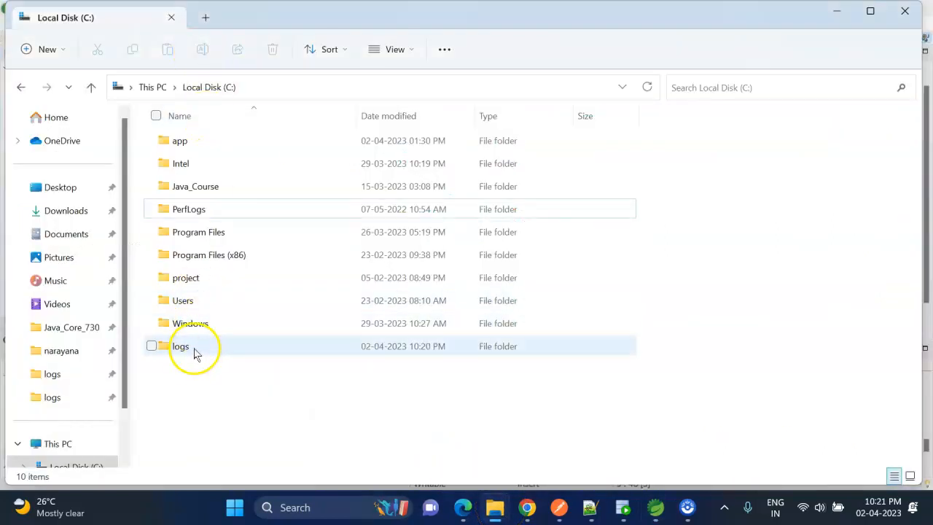
pyautogui.doubleClick(180, 346)
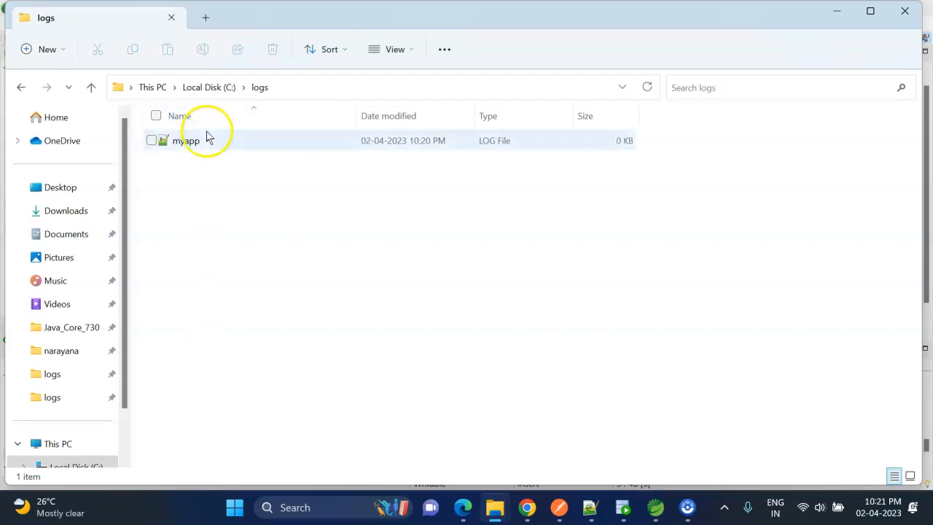
pyautogui.doubleClick(188, 140)
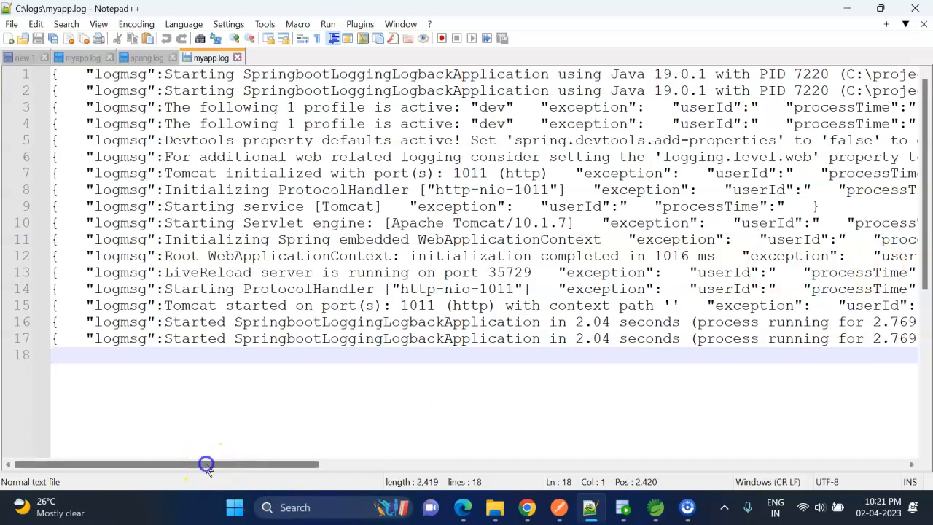
pyautogui.moveTo(206, 464); pyautogui.dragTo(409, 460)
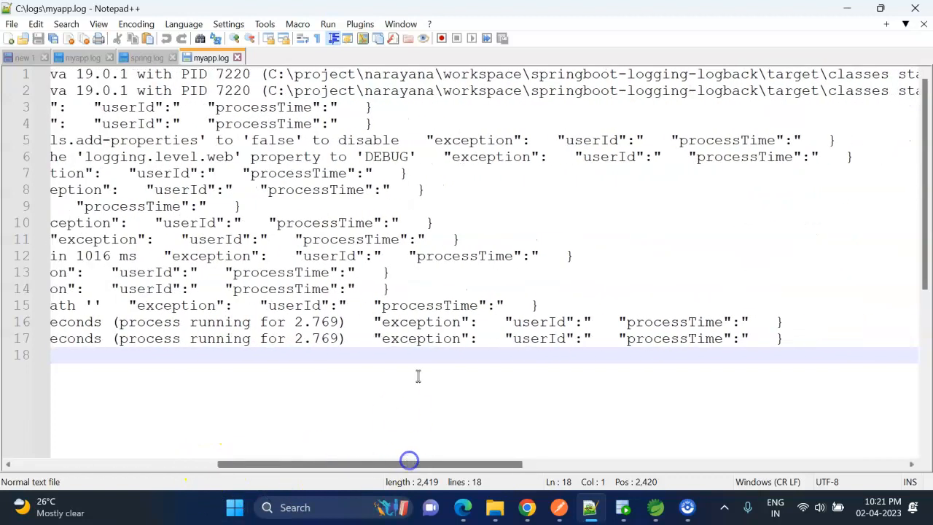
pyautogui.click(528, 338)
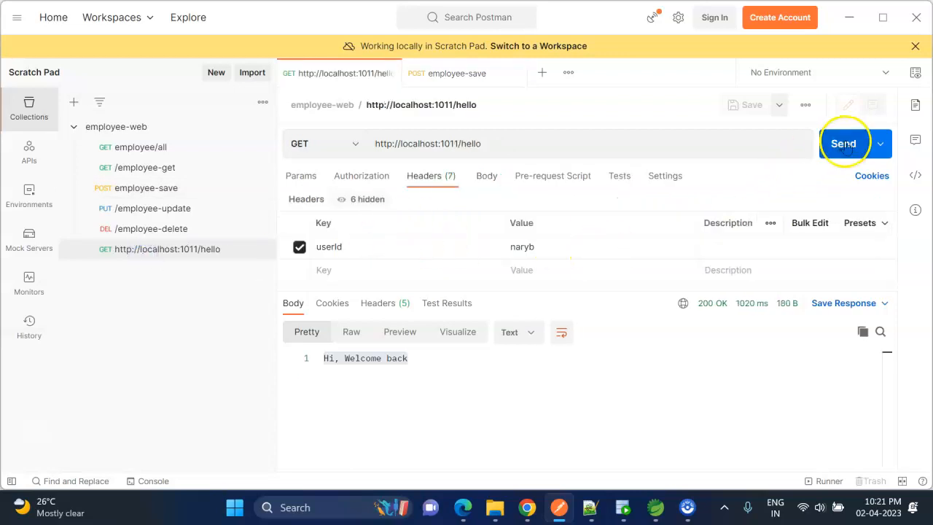
# Step: Send GET localhost:1011/hello with the userId header again, receiving 200 OK
pyautogui.click(845, 143)
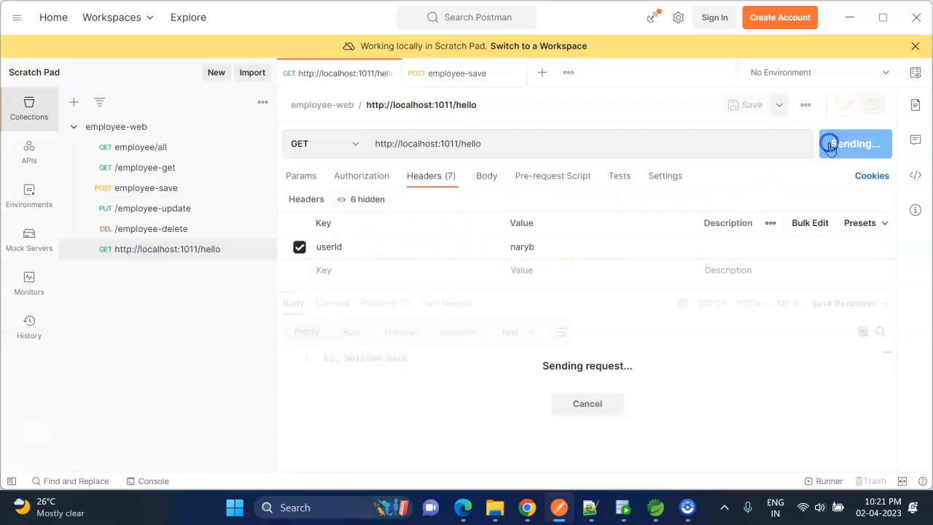
pyautogui.click(855, 143)
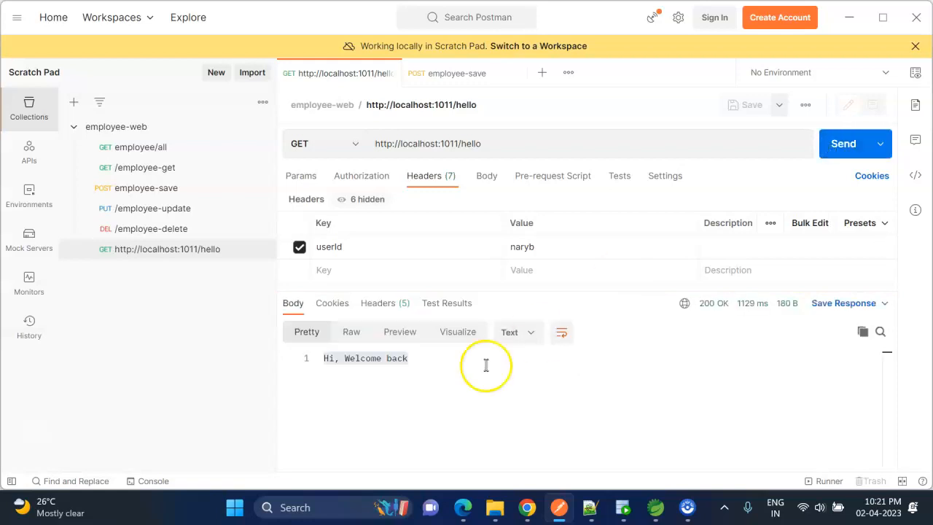
pyautogui.doubleClick(397, 358)
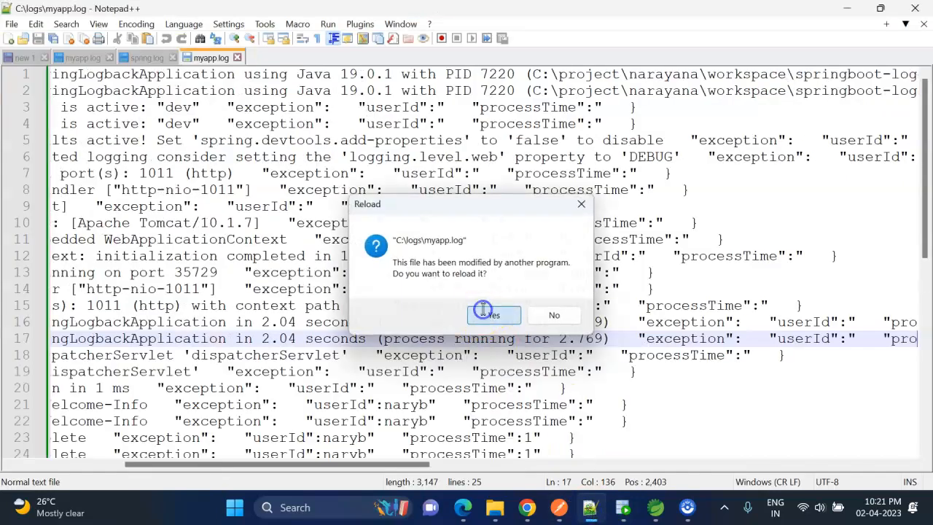
# Step: Reload myapp.log and scroll to new entries showing userId naryb and processTime 1
pyautogui.click(493, 315)
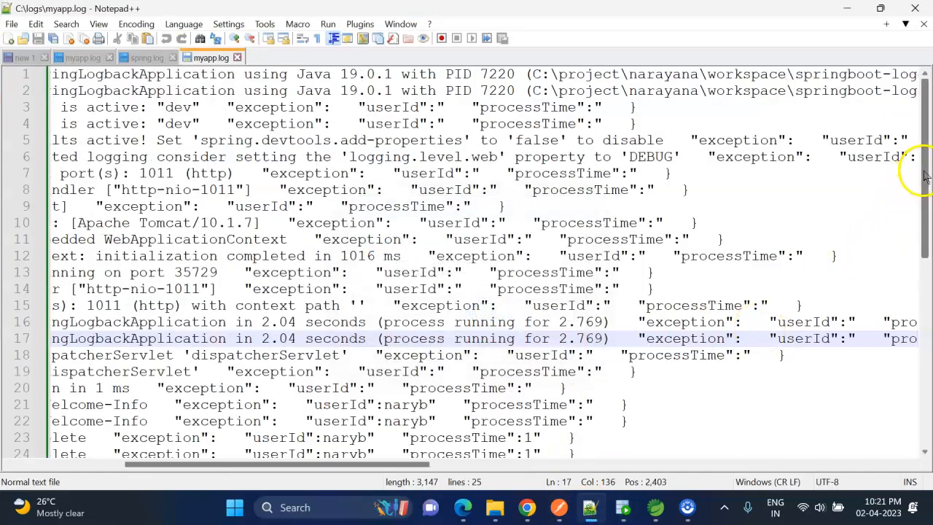
pyautogui.scroll(-3)
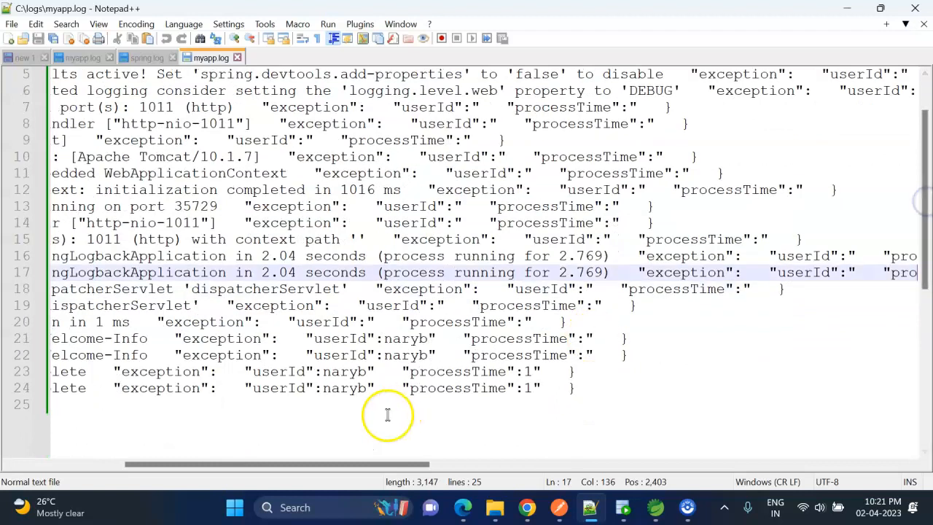